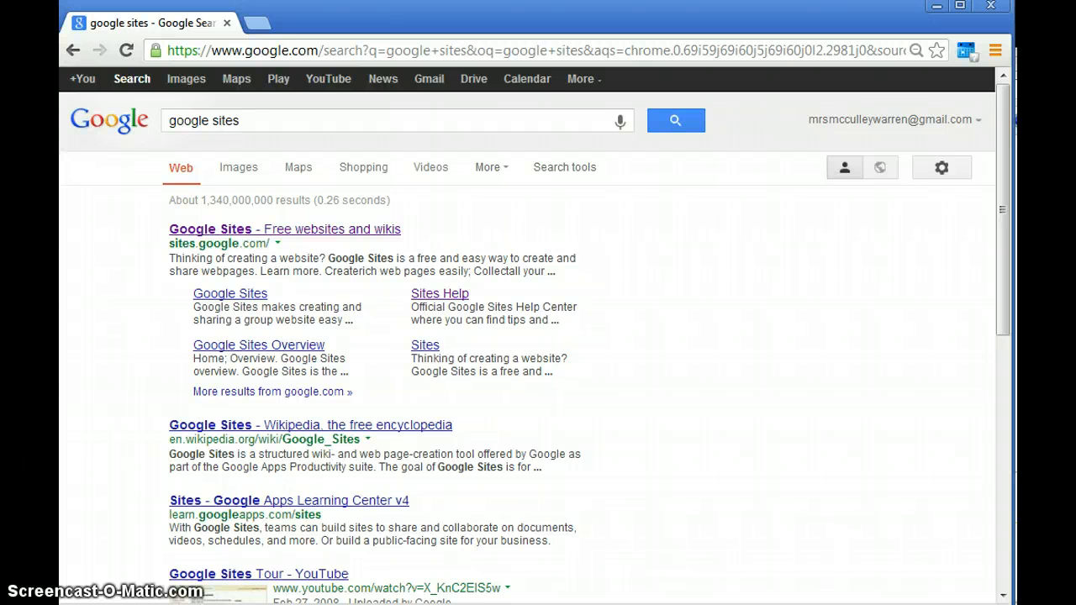
# Open the official Google Sites page from the 'google sites' search results
pyautogui.click(259, 121)
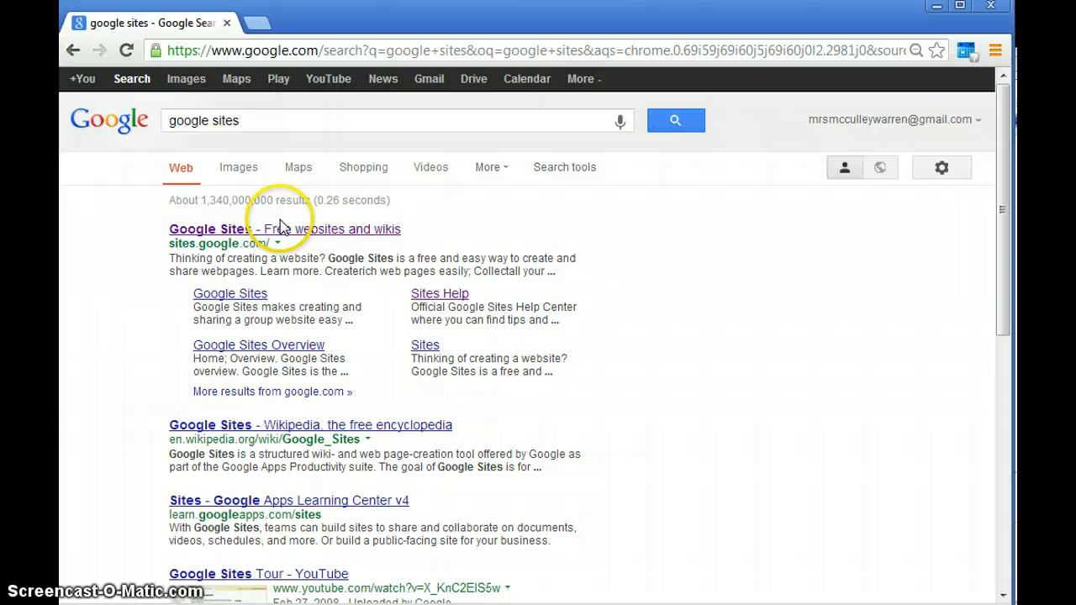
pyautogui.moveTo(232, 236)
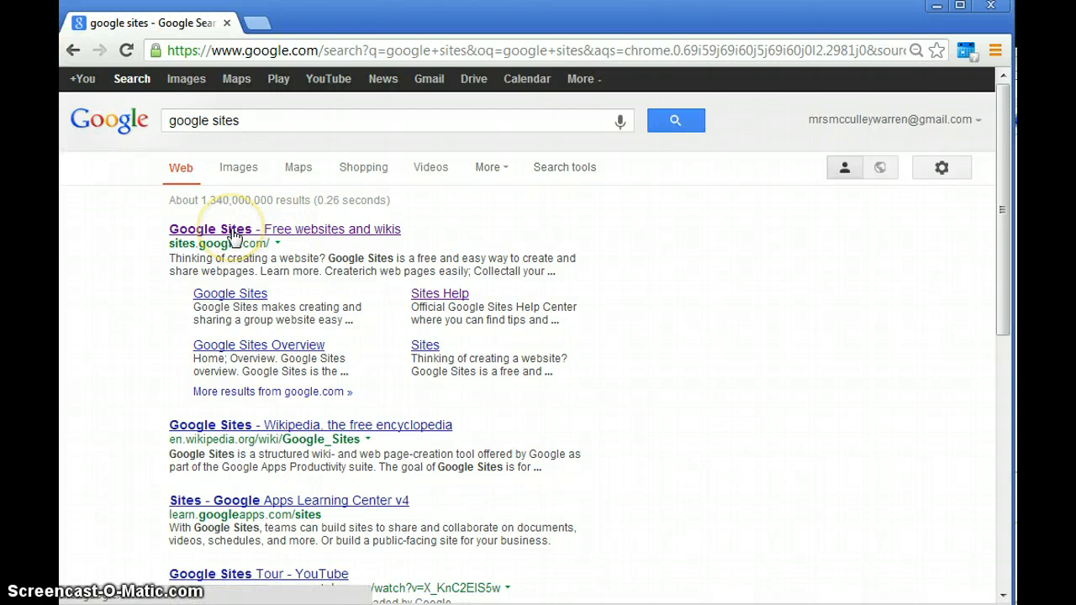
pyautogui.click(210, 229)
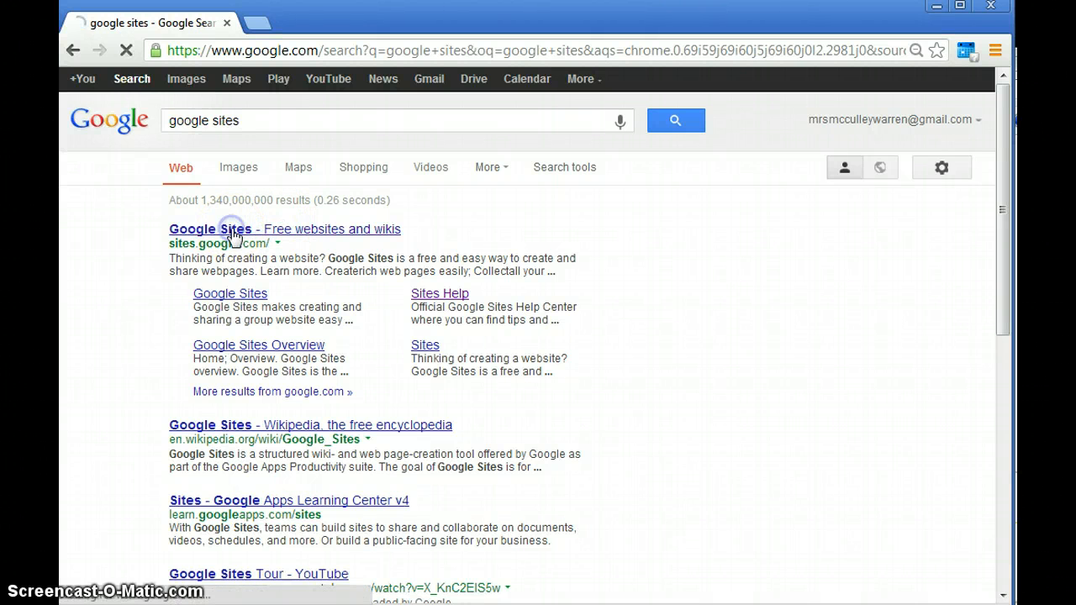
# Sign out of the current Google account from the account menu
pyautogui.click(209, 228)
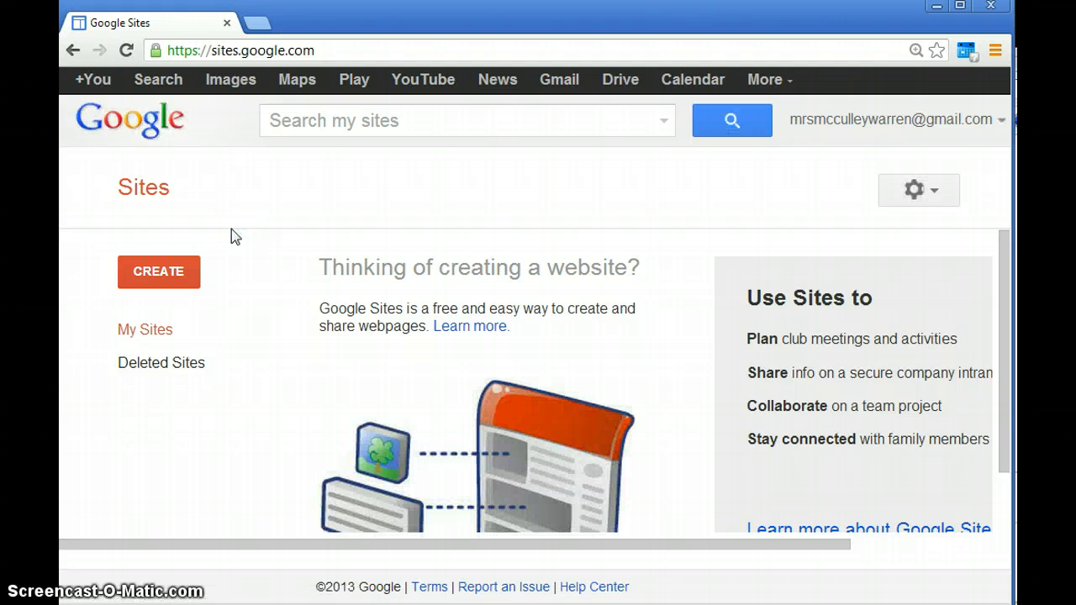
pyautogui.moveTo(1002, 125)
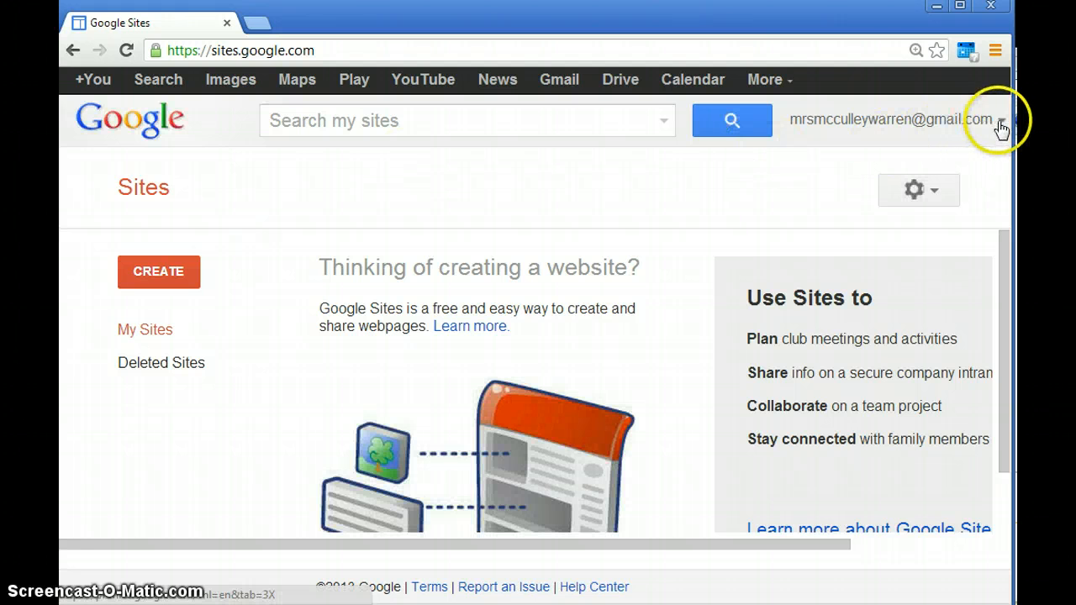
pyautogui.click(1001, 120)
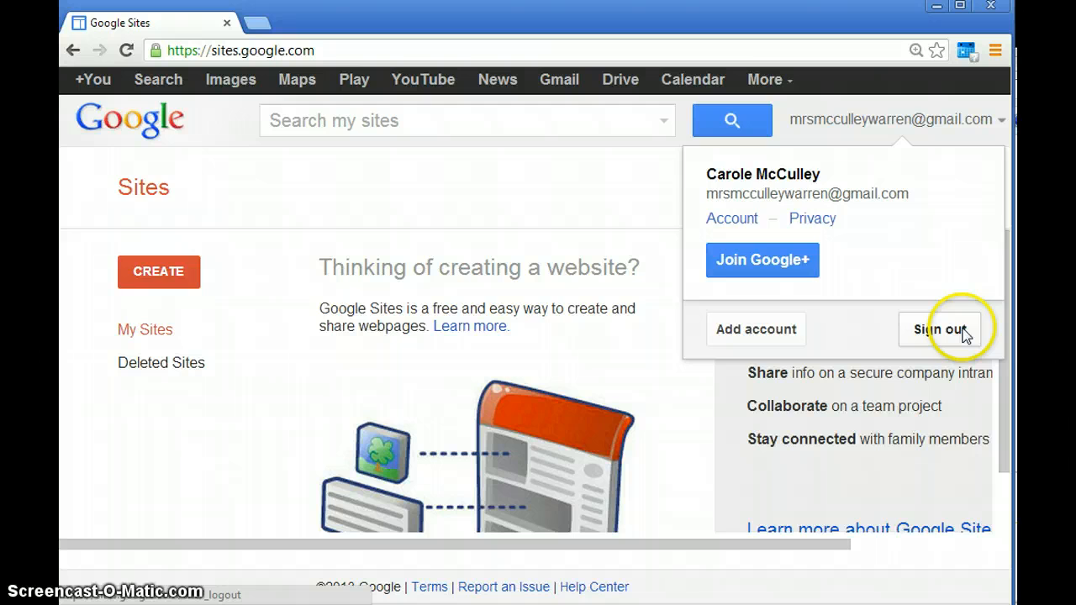
pyautogui.click(938, 328)
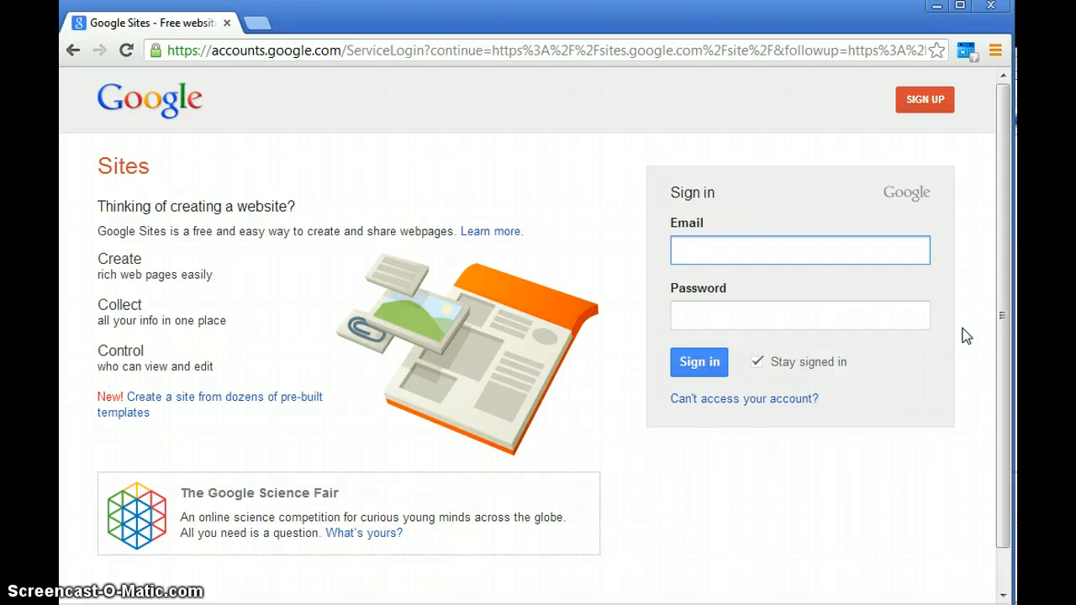
# Sign back in as the 'mrs' teacher account with email and password
pyautogui.write('mrsmcculleywarren')
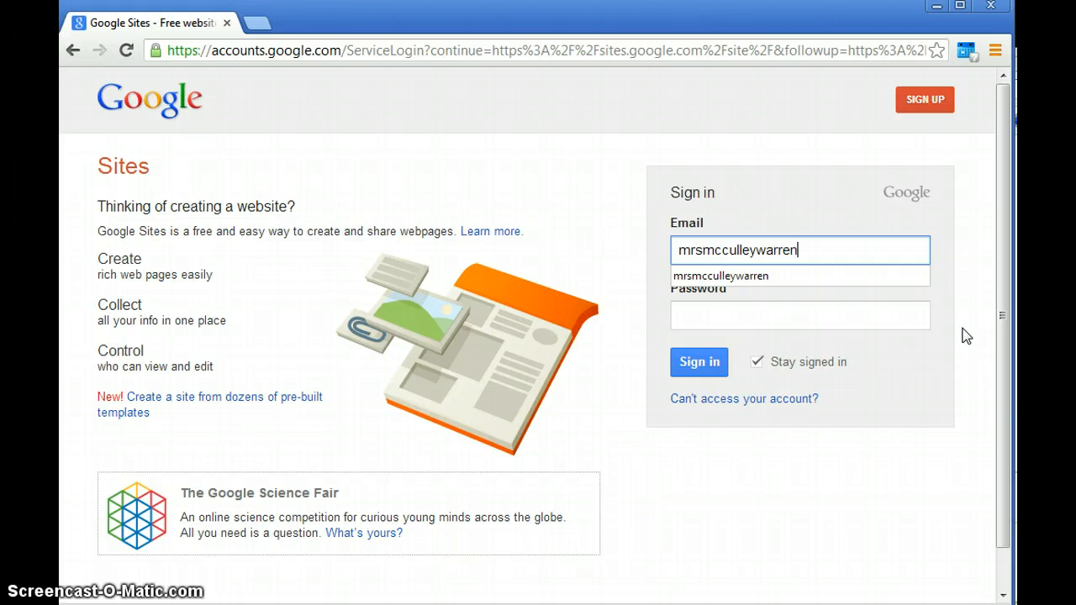
pyautogui.click(800, 316)
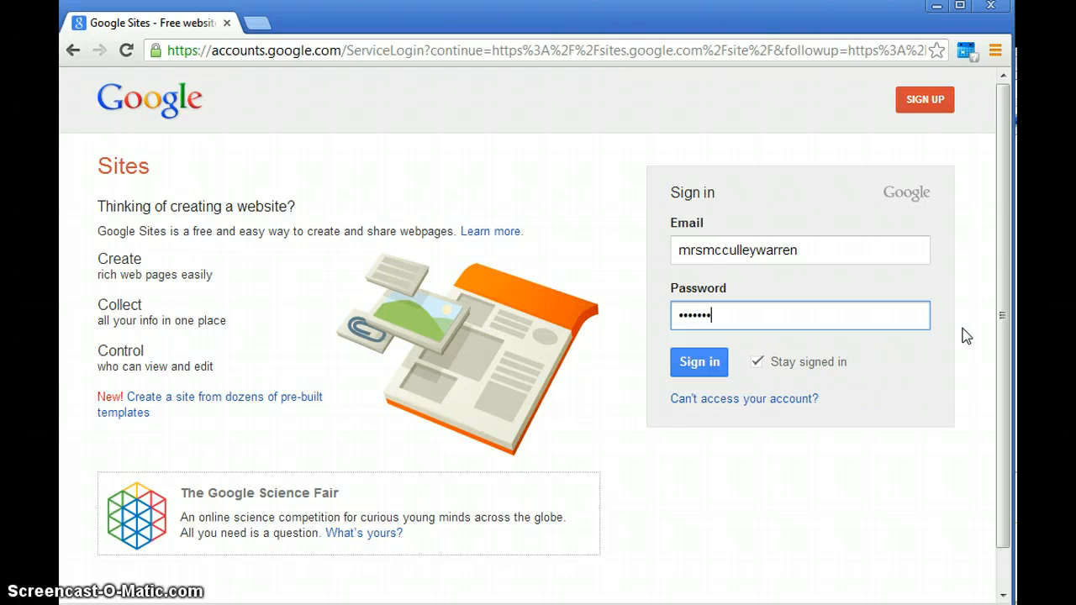
pyautogui.click(700, 361)
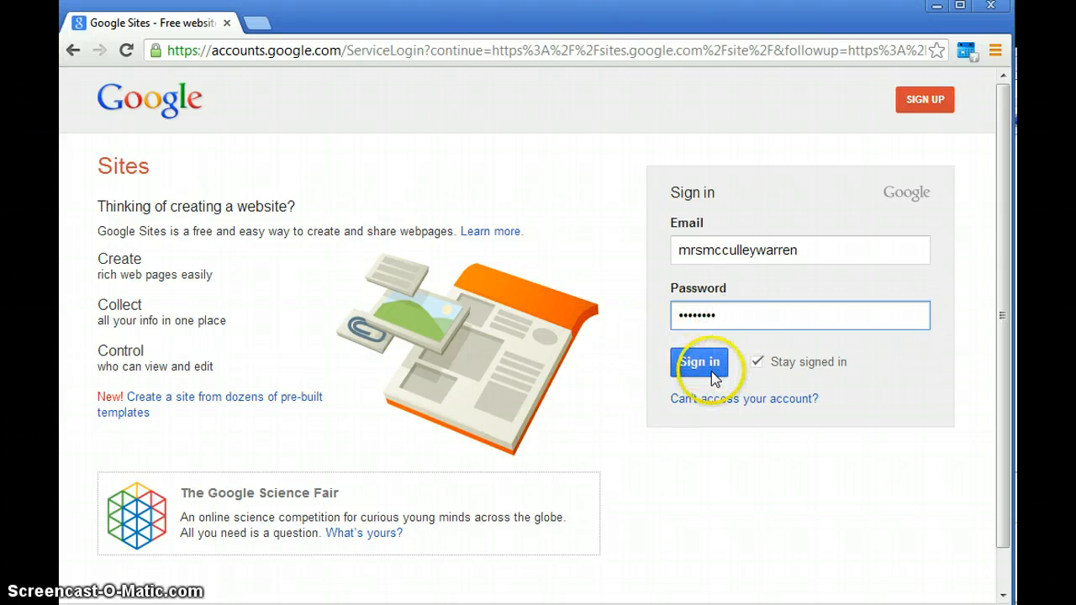
pyautogui.click(700, 362)
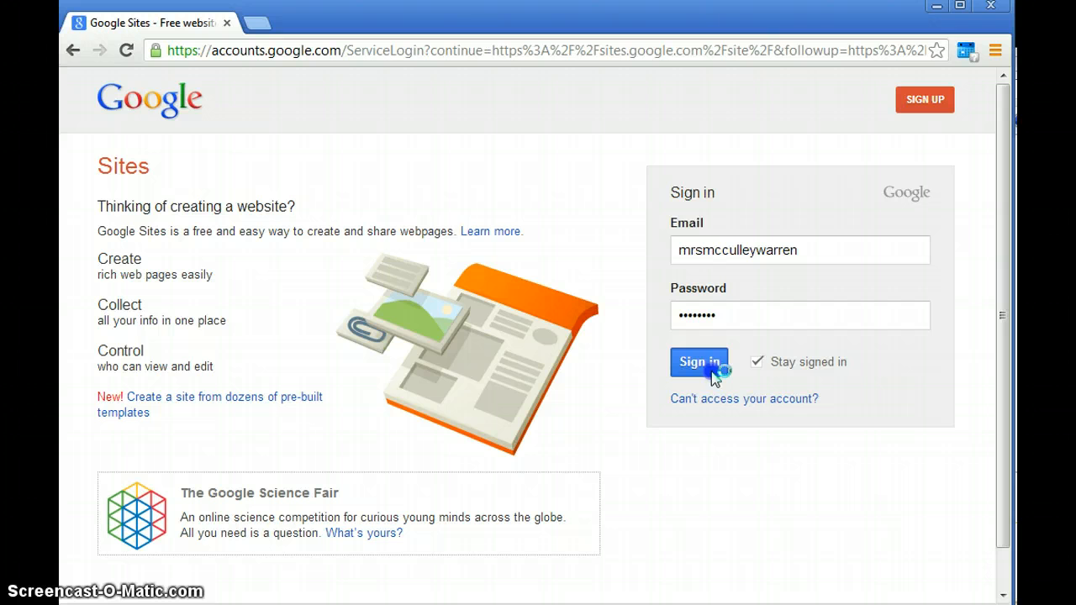
pyautogui.click(699, 362)
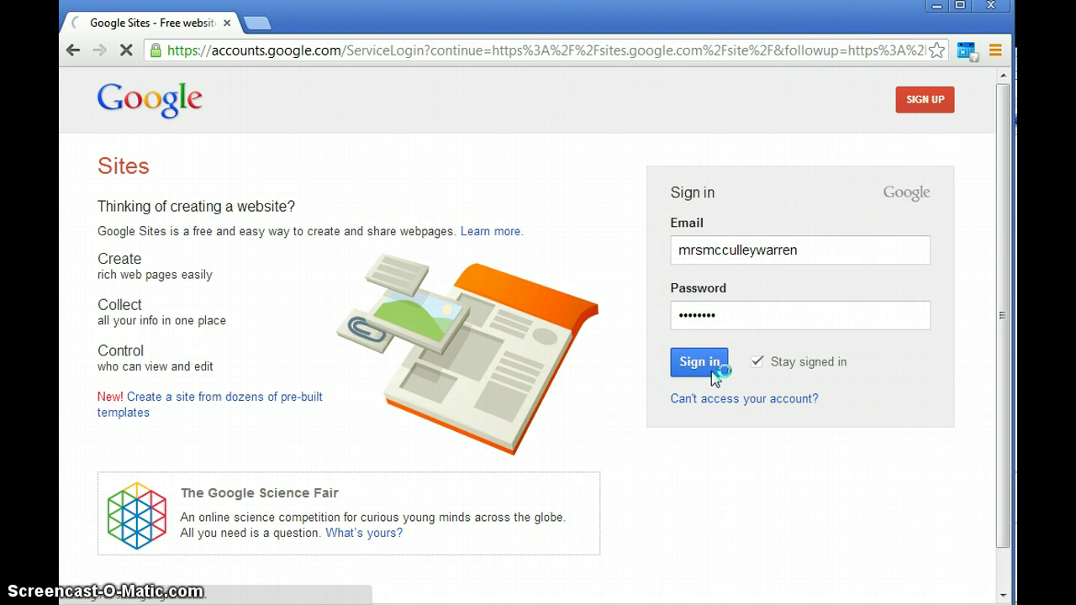
pyautogui.click(699, 361)
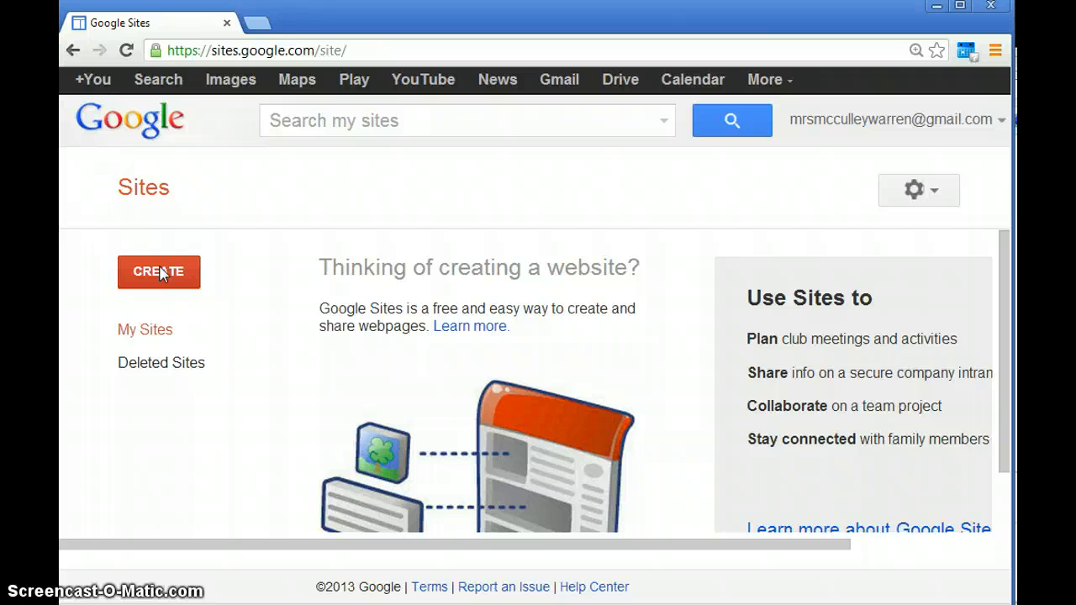
# Start creating a new site and look over the template choices on the form
pyautogui.click(159, 272)
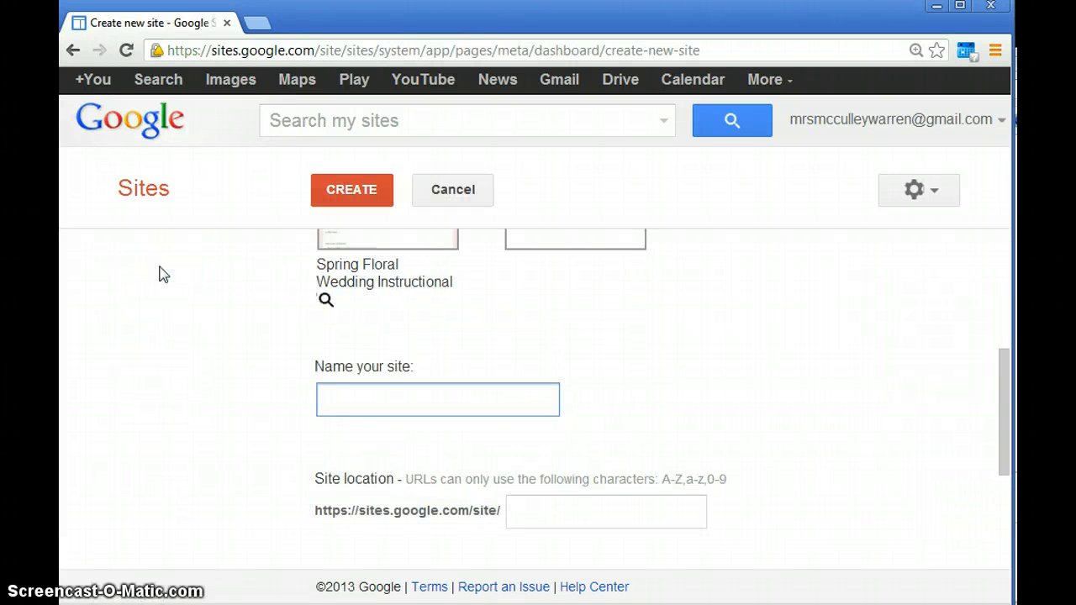
pyautogui.scroll(3)
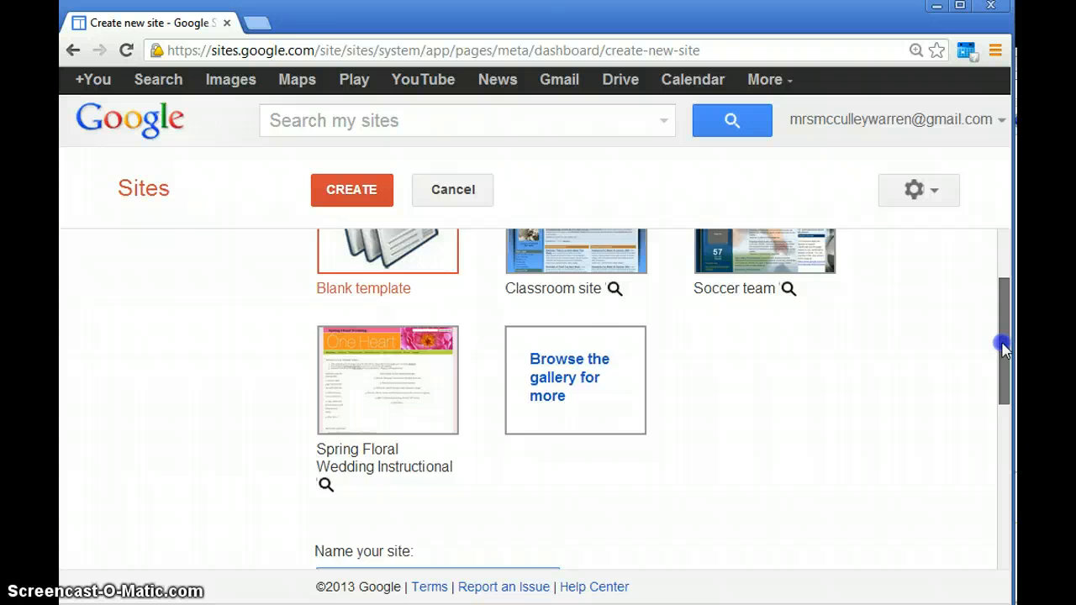
pyautogui.scroll(3)
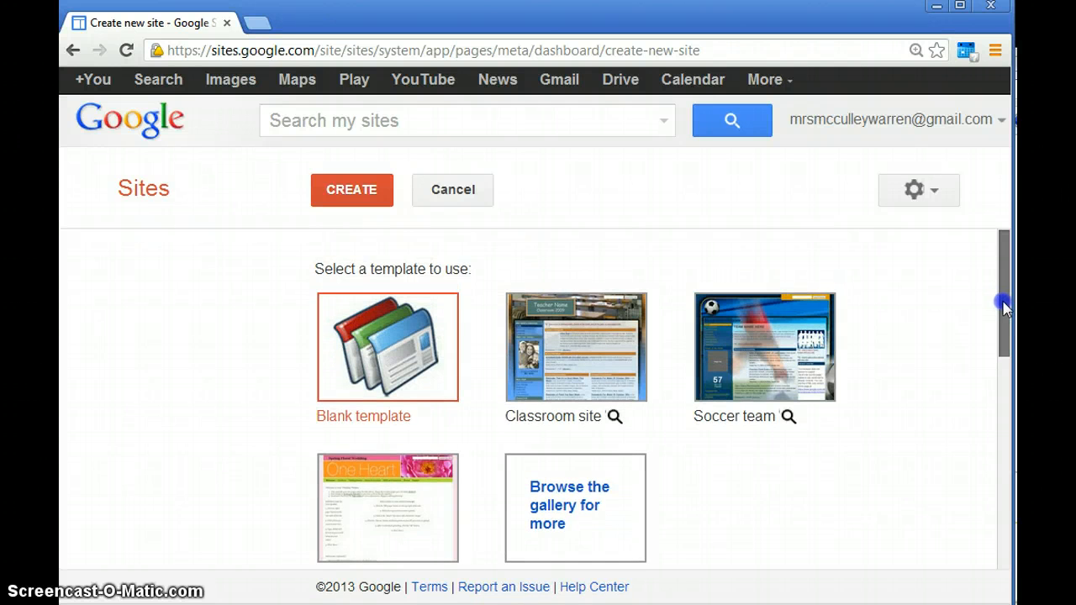
pyautogui.scroll(-3)
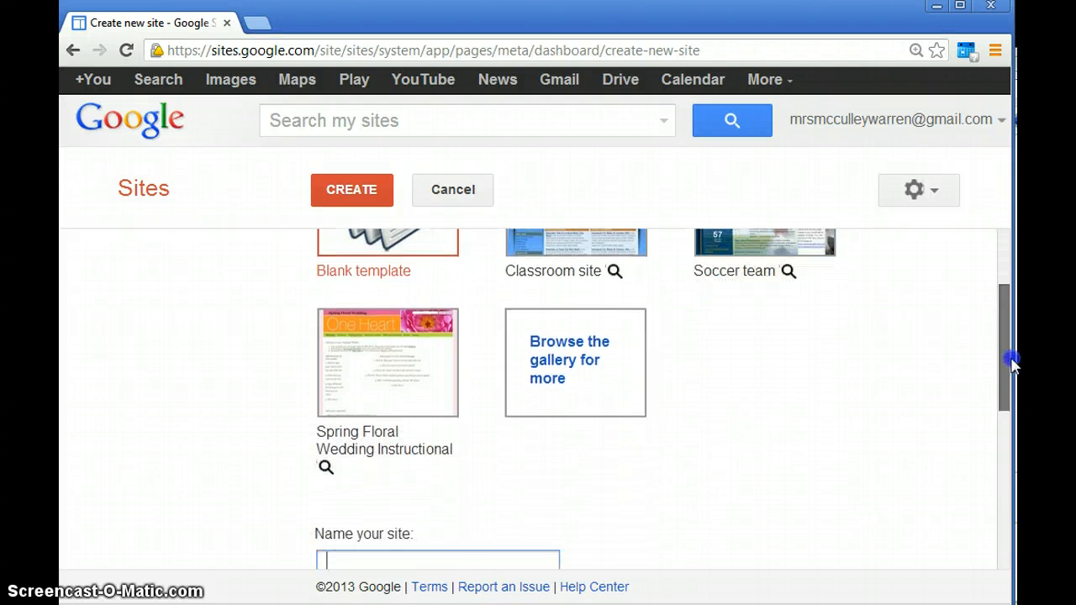
pyautogui.scroll(3)
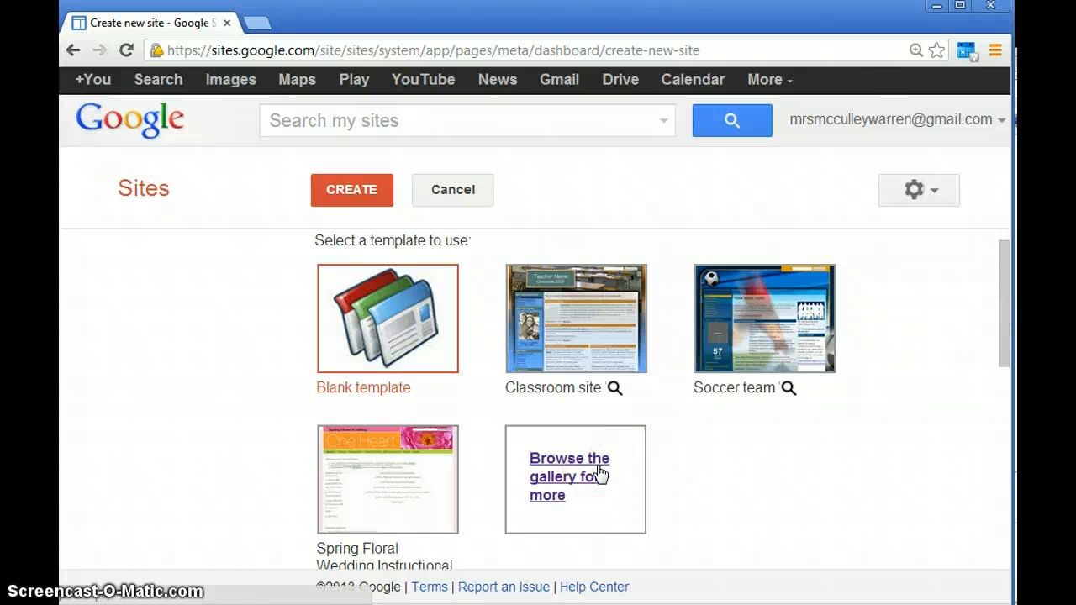
pyautogui.moveTo(569, 478)
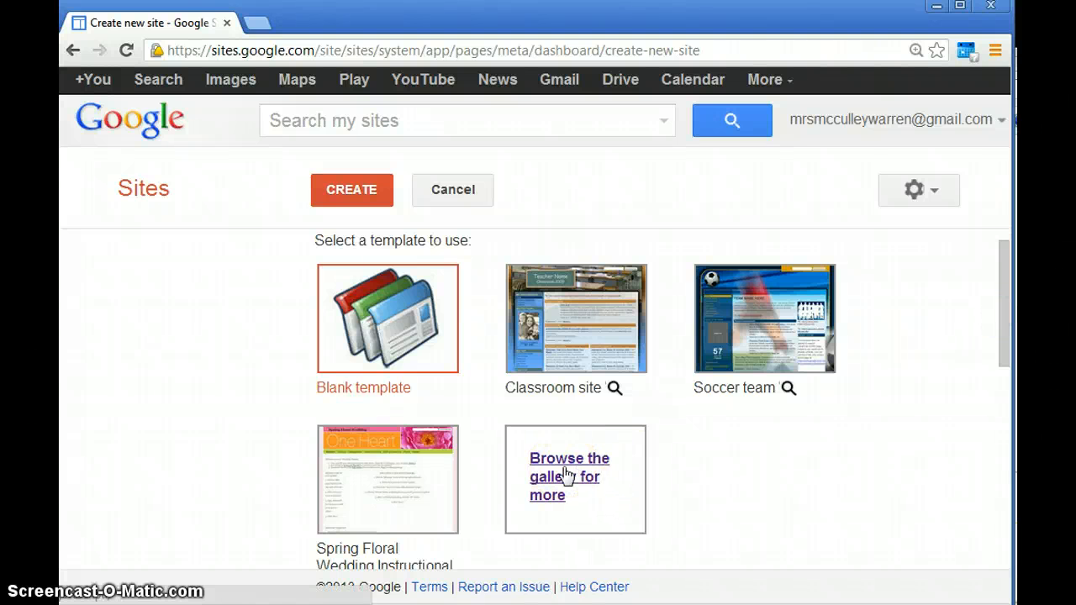
# Search the template gallery for 'WTHS Art Department' and open the Portfolio template result
pyautogui.click(568, 478)
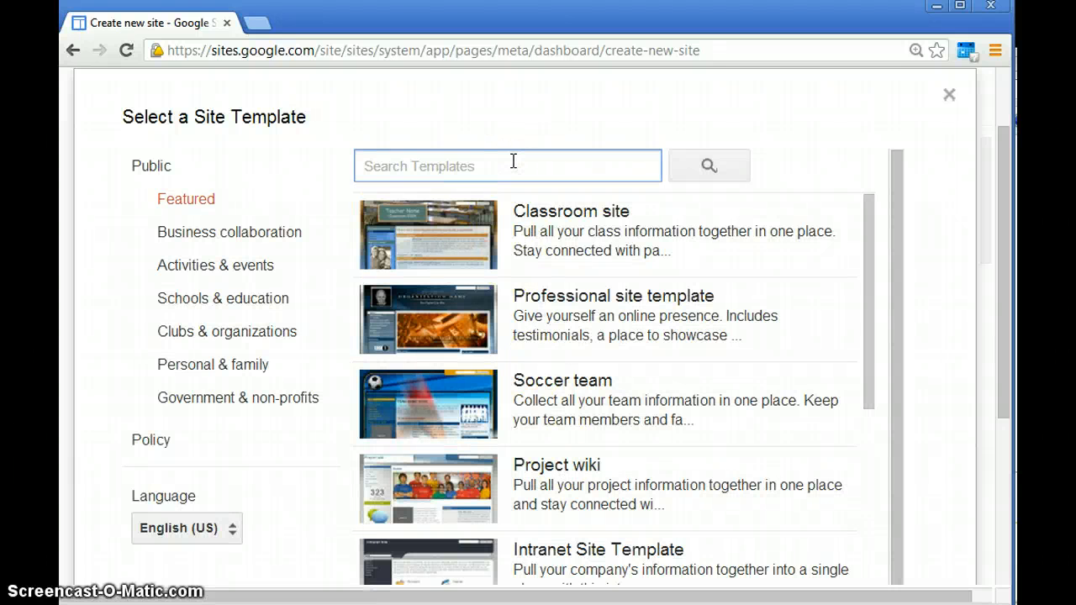
pyautogui.write('W')
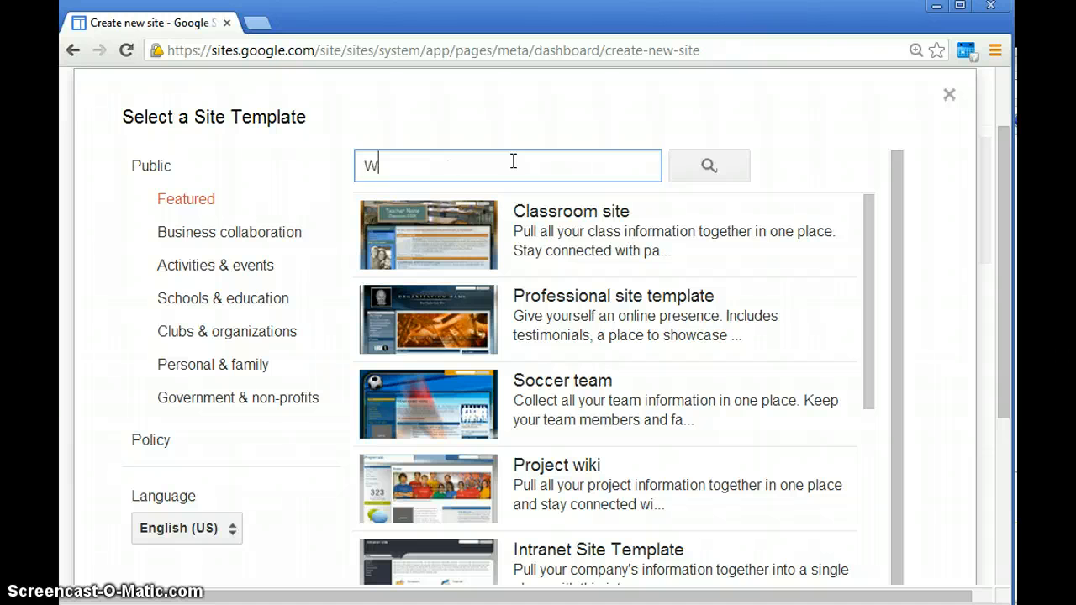
pyautogui.write('THS')
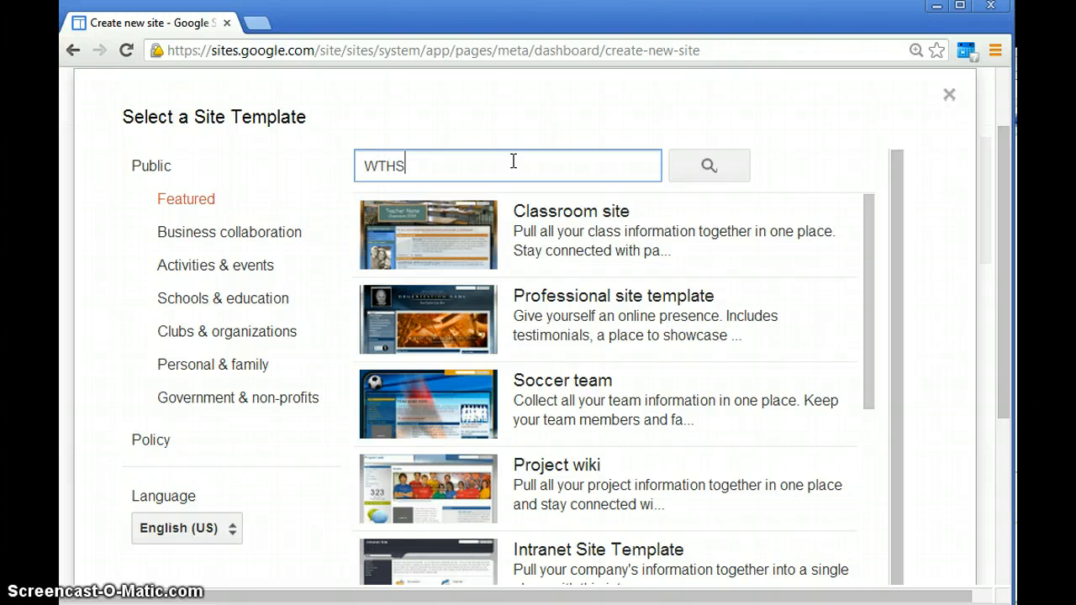
pyautogui.write('Art De')
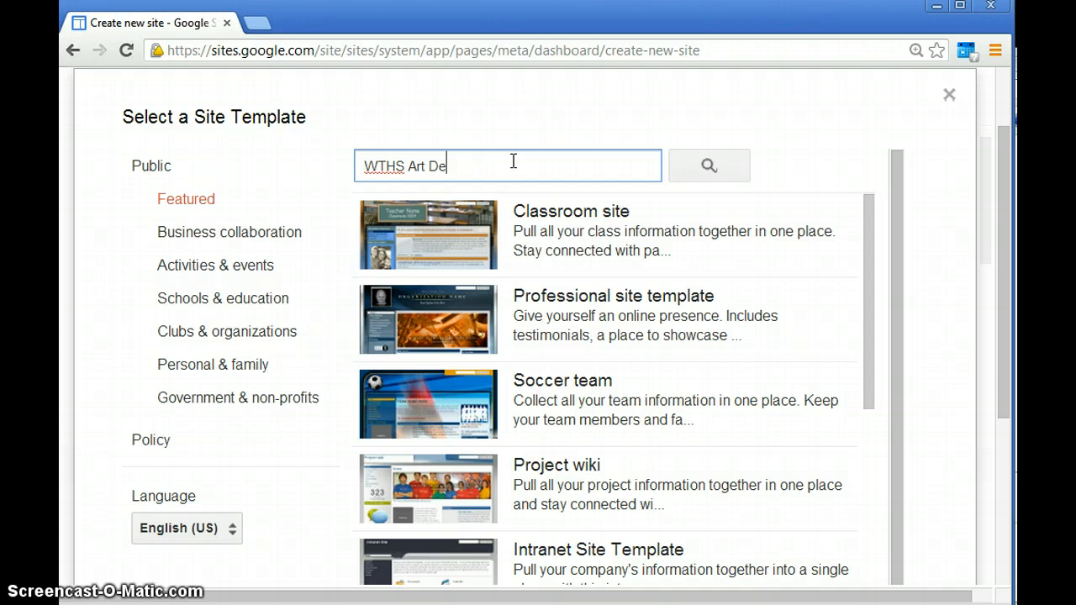
pyautogui.write('partment')
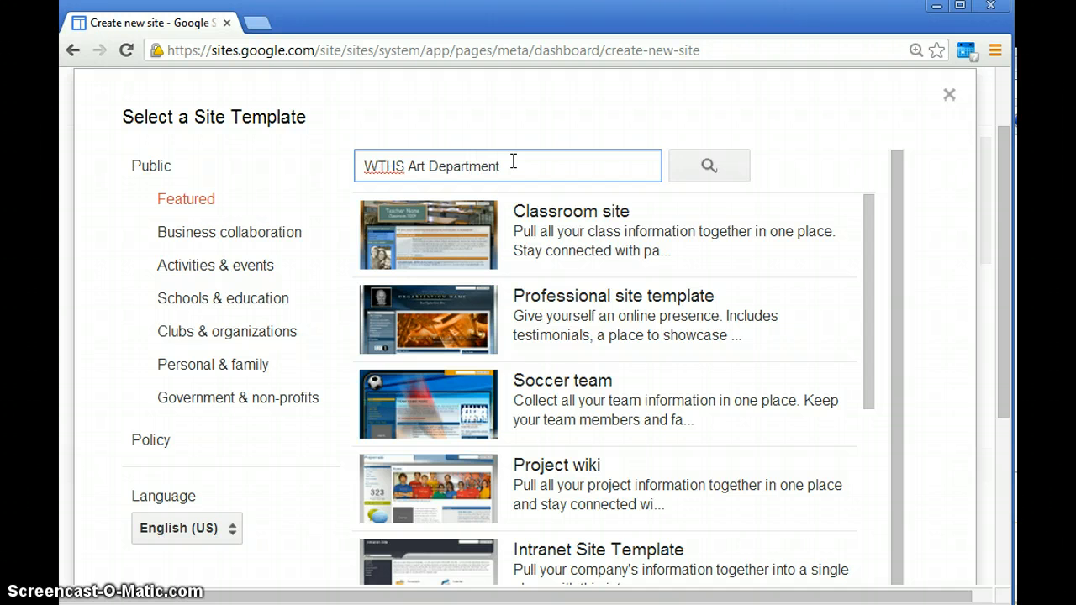
pyautogui.click(710, 167)
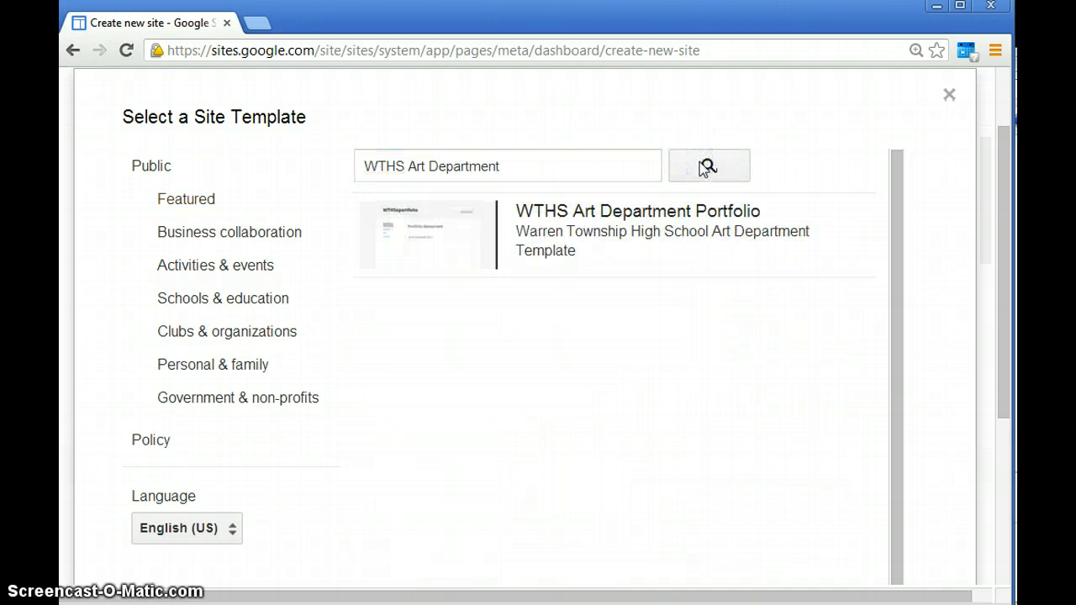
pyautogui.click(613, 236)
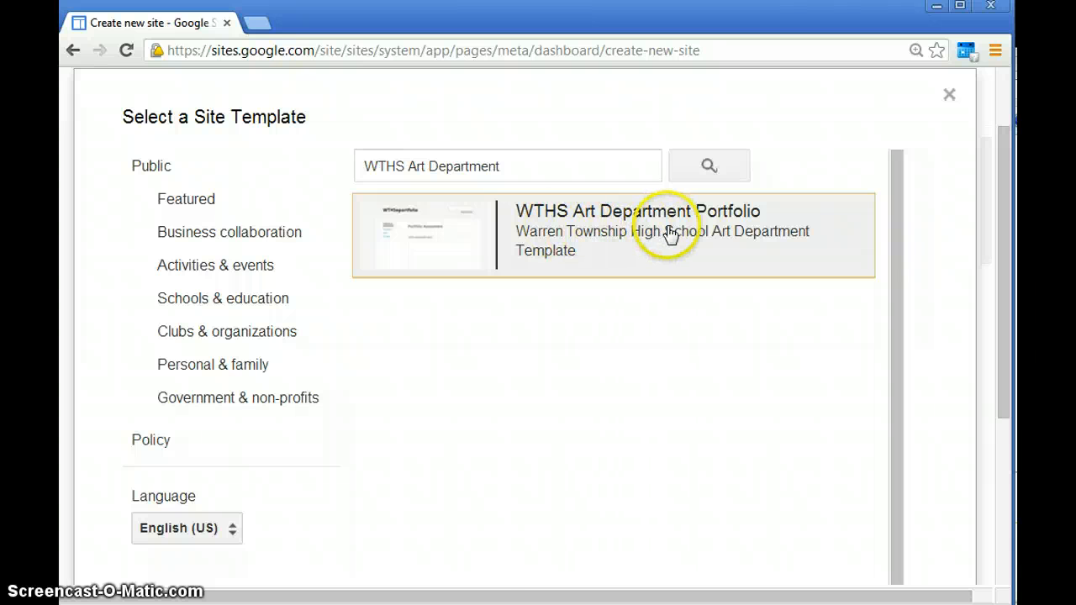
pyautogui.moveTo(647, 234)
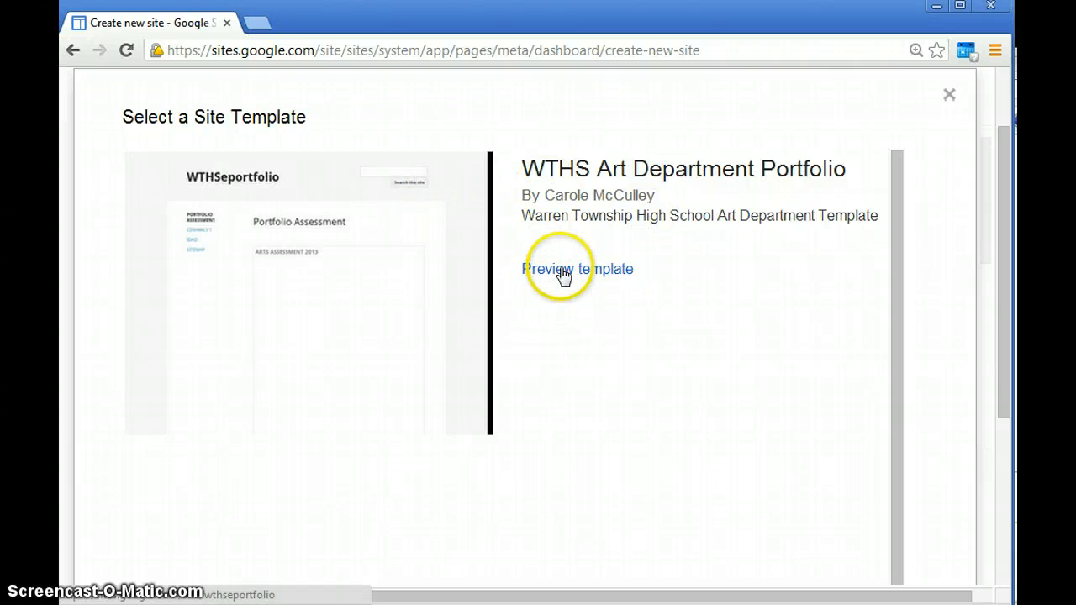
# Preview the WTHS Art Department Portfolio template and choose it for the new site
pyautogui.click(578, 270)
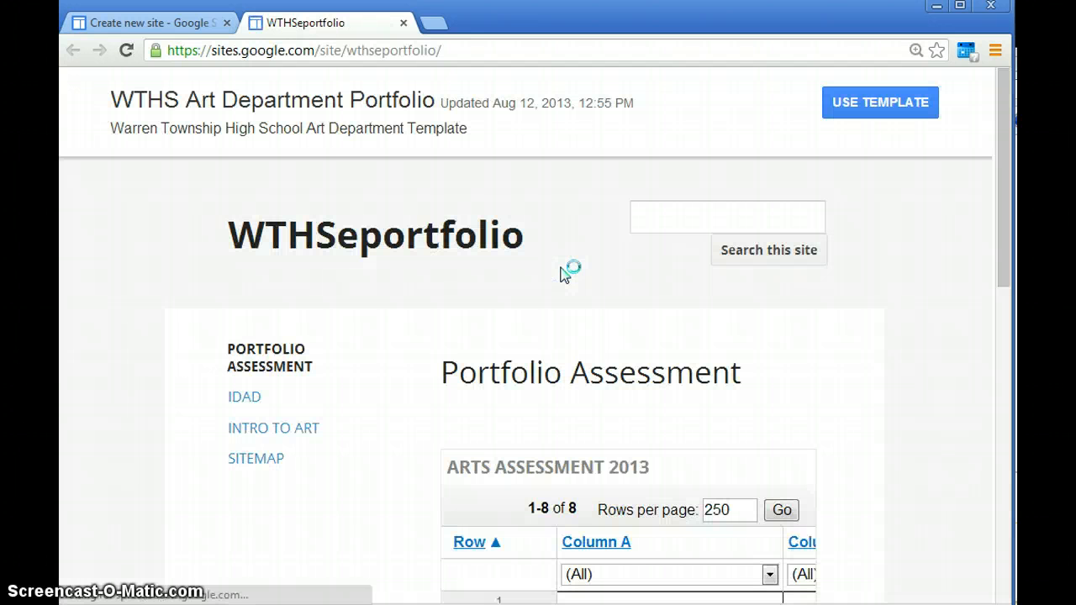
pyautogui.moveTo(580, 135)
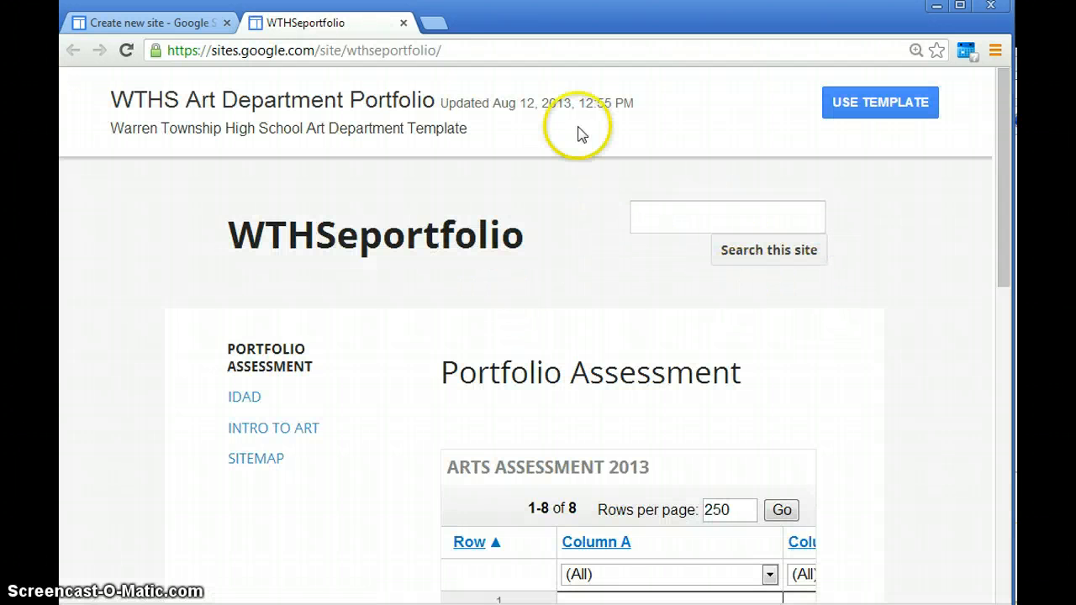
pyautogui.moveTo(713, 478)
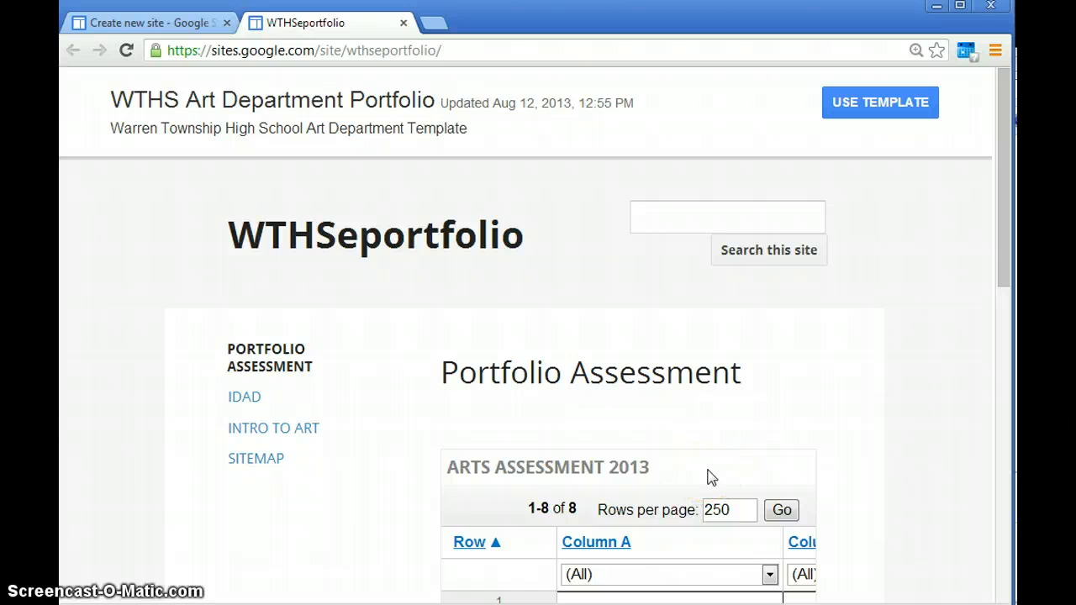
pyautogui.moveTo(878, 182)
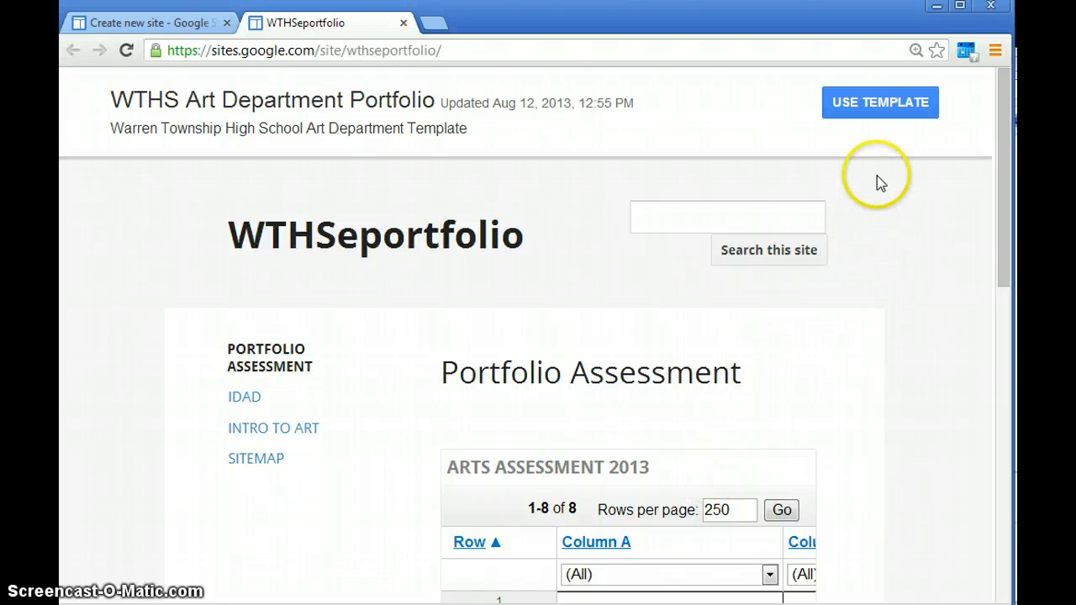
pyautogui.moveTo(881, 115)
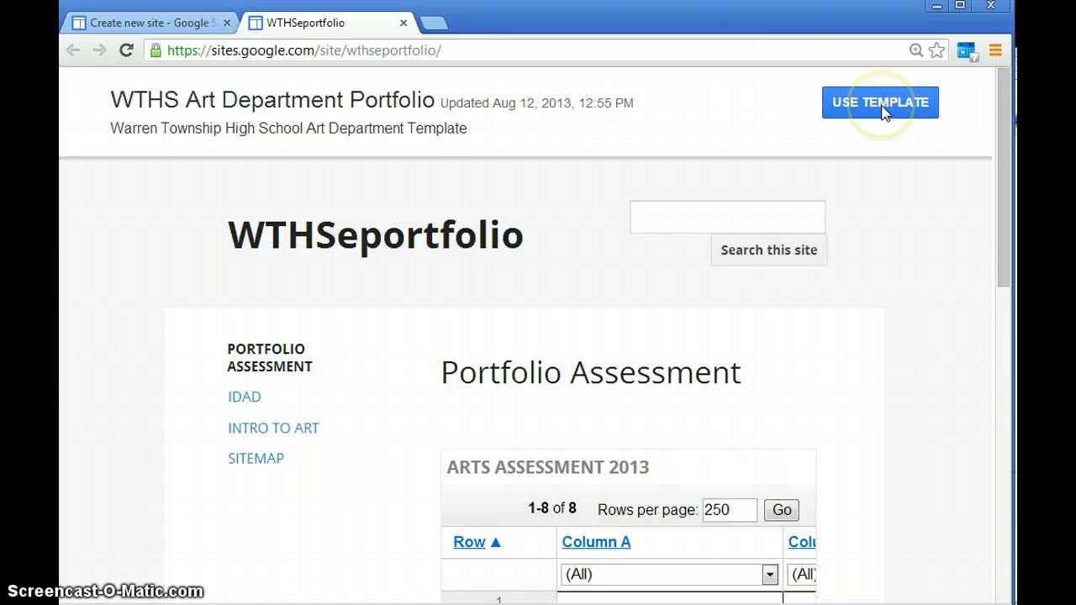
pyautogui.click(881, 103)
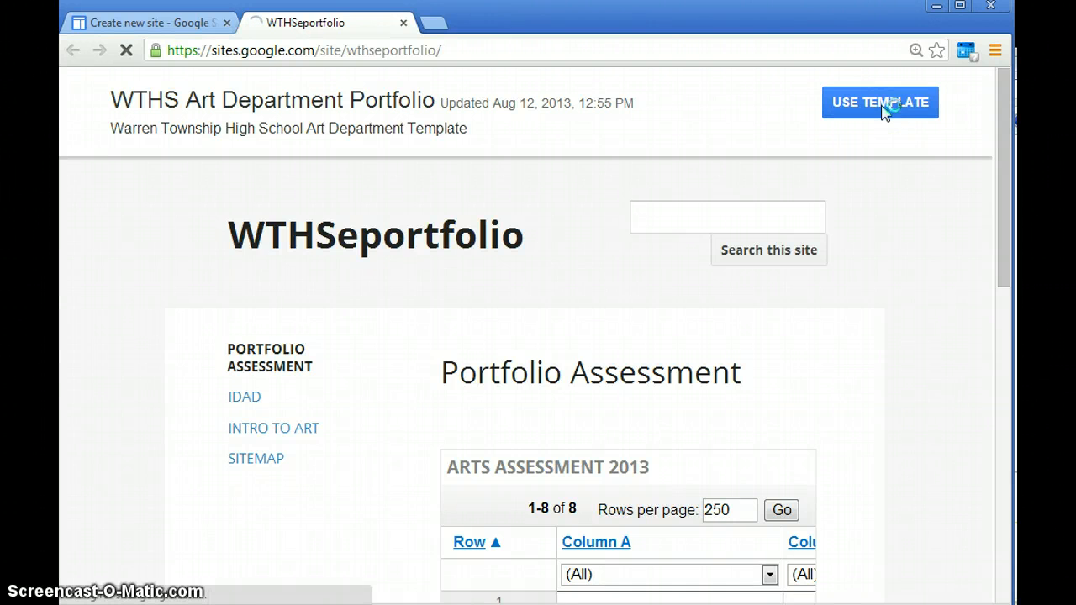
pyautogui.click(879, 103)
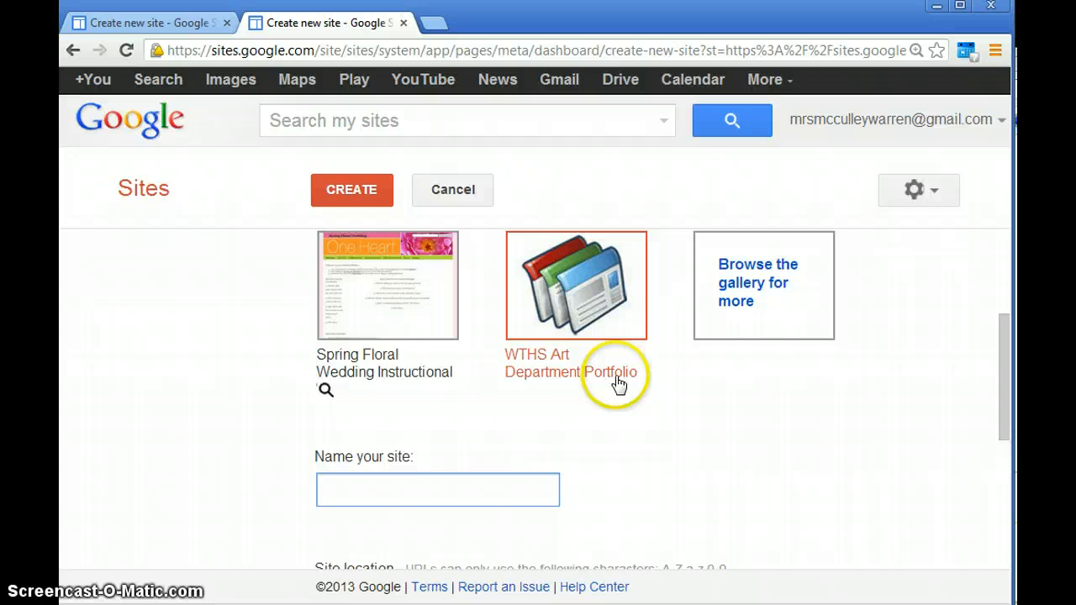
pyautogui.moveTo(447, 490)
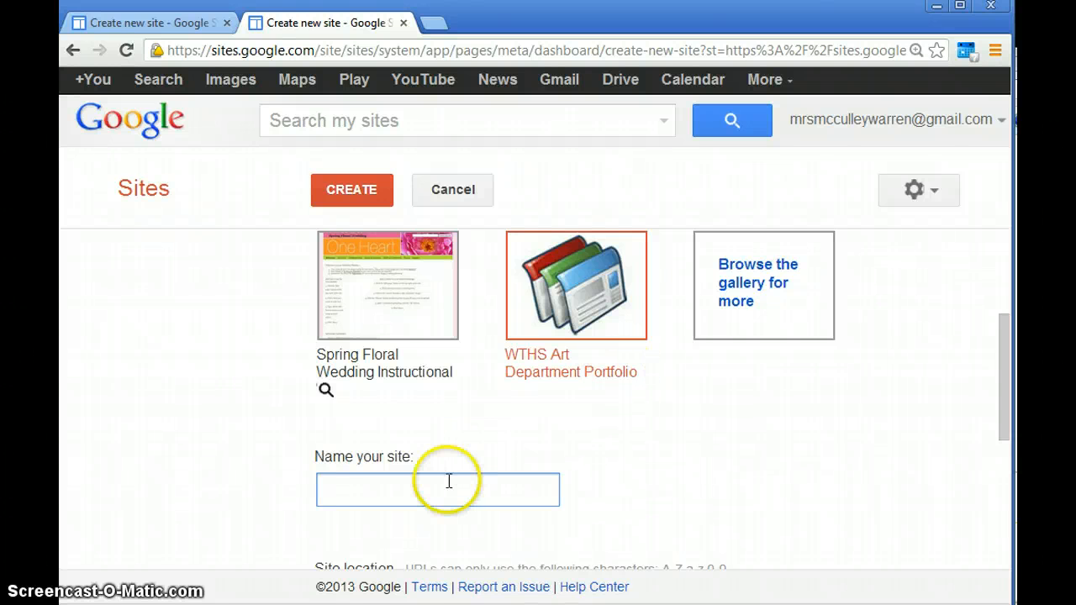
pyautogui.click(437, 489)
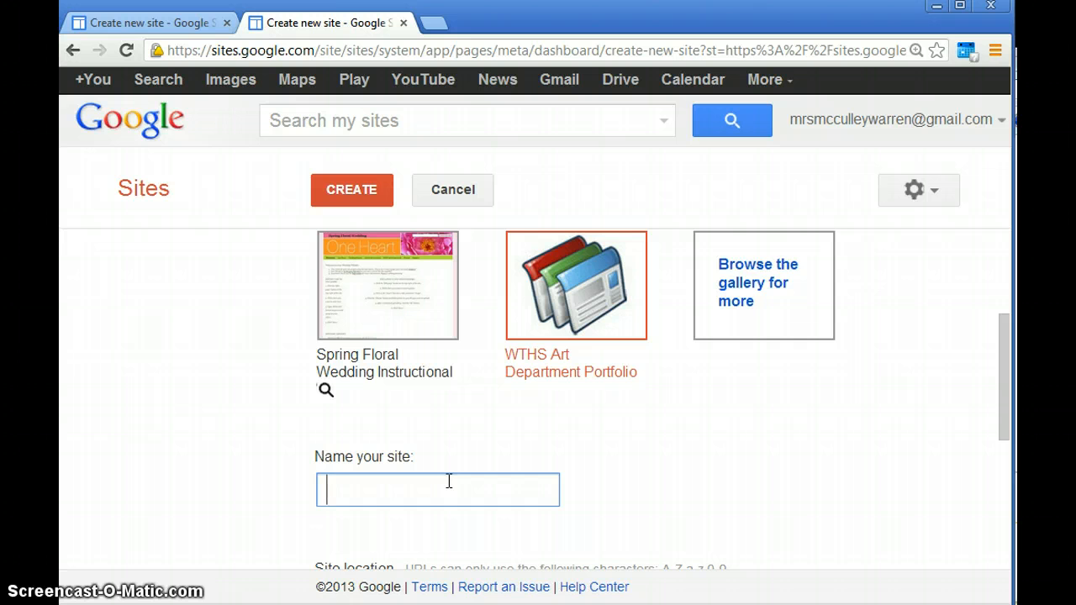
pyautogui.write('Carole Mc')
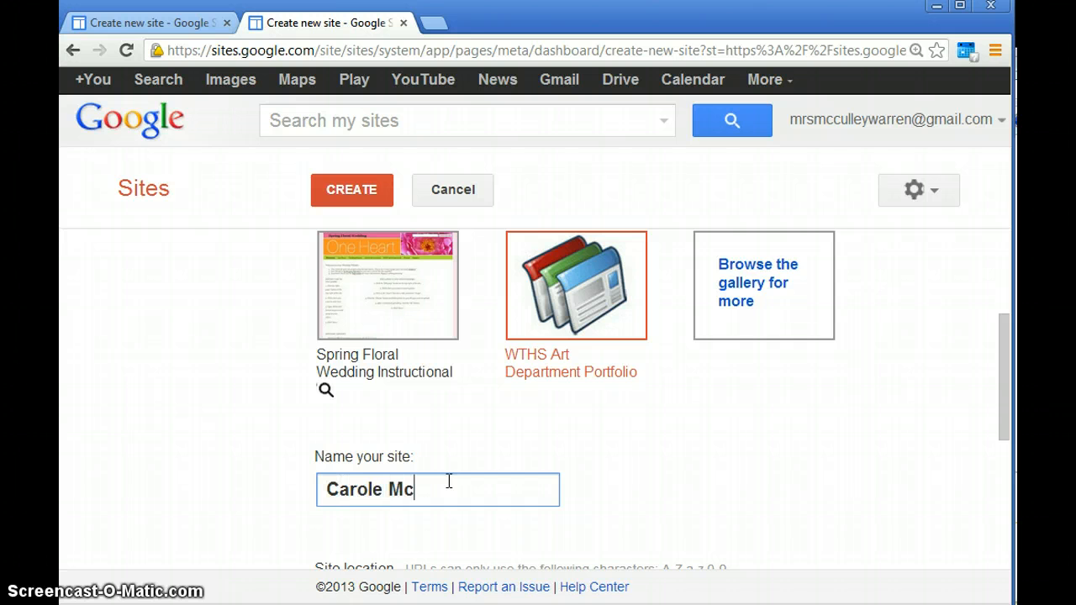
pyautogui.write('Culley')
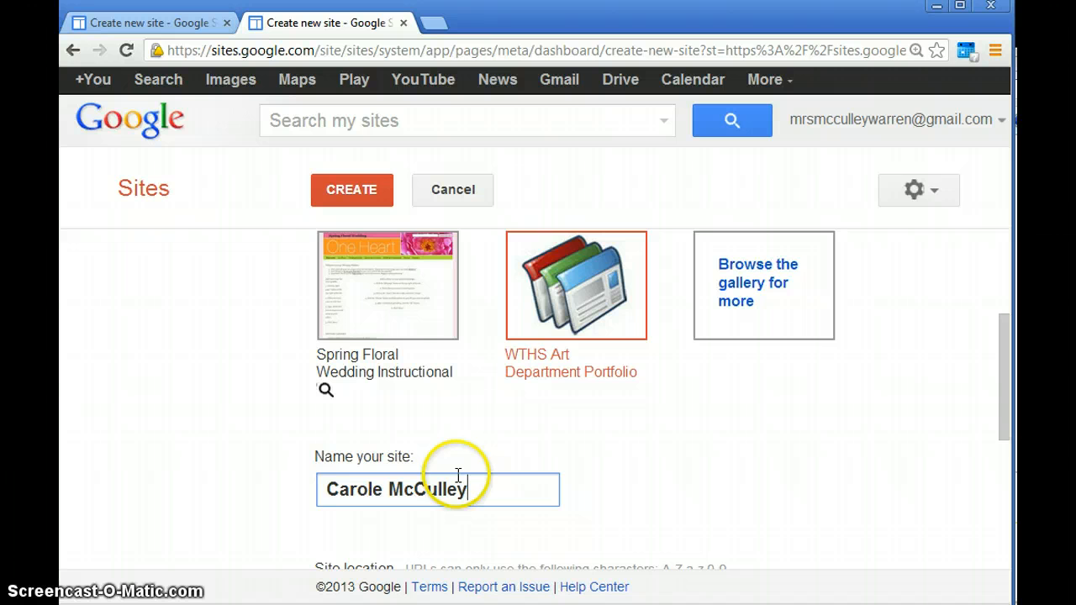
pyautogui.scroll(-3)
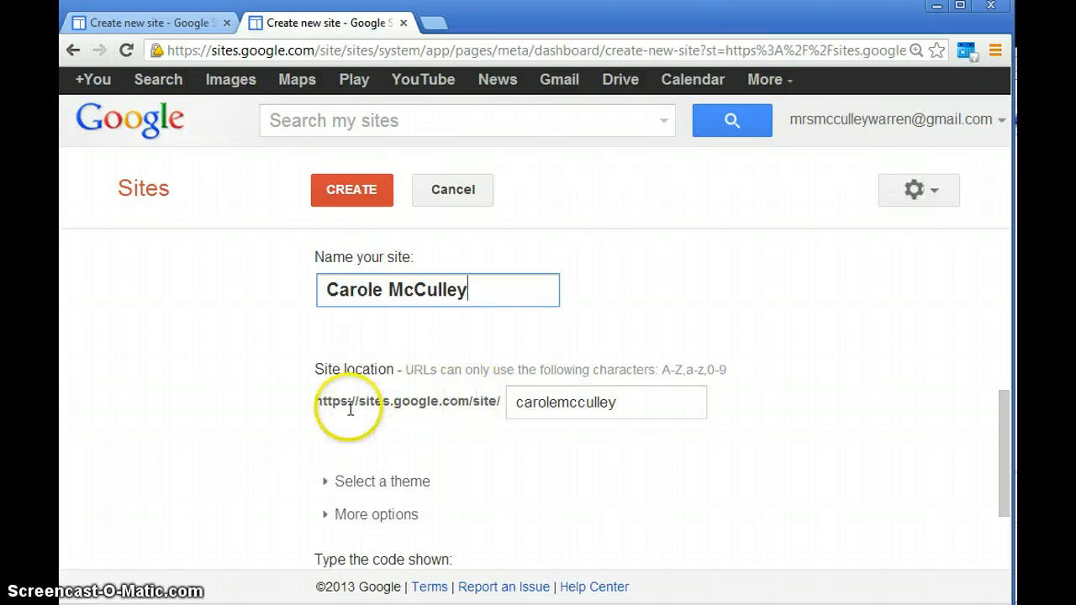
pyautogui.moveTo(955, 431)
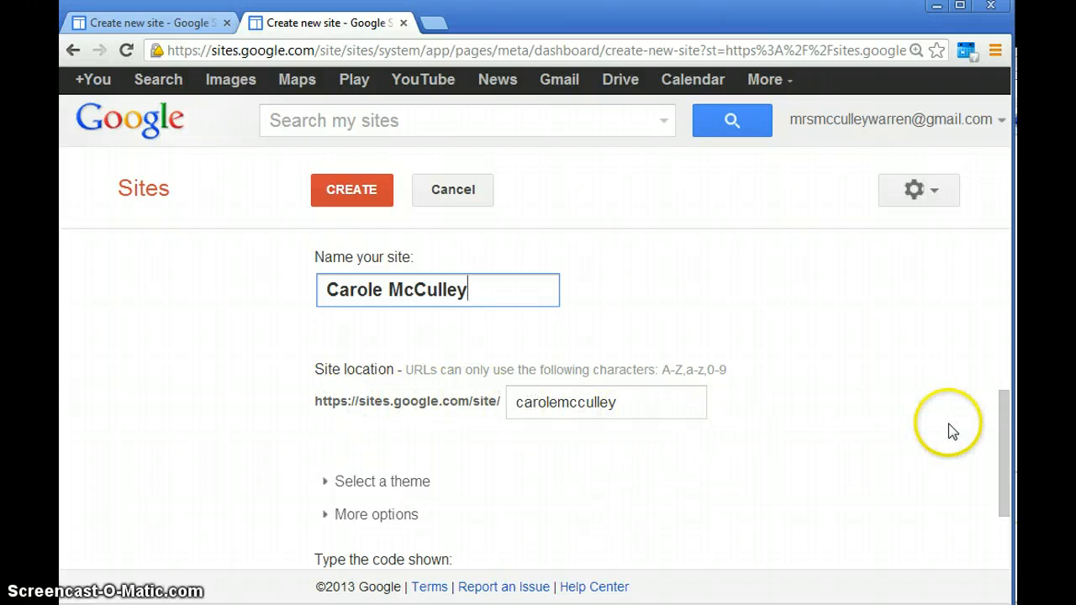
# Enter the verification code 'eliti' and submit; the site address is reported unavailable
pyautogui.scroll(-3)
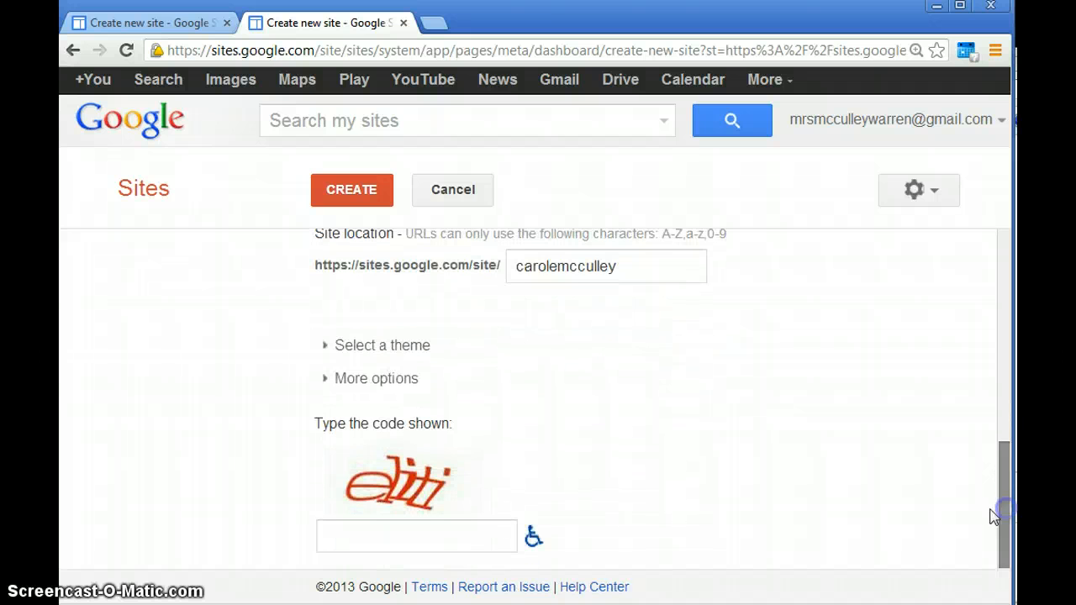
pyautogui.click(417, 535)
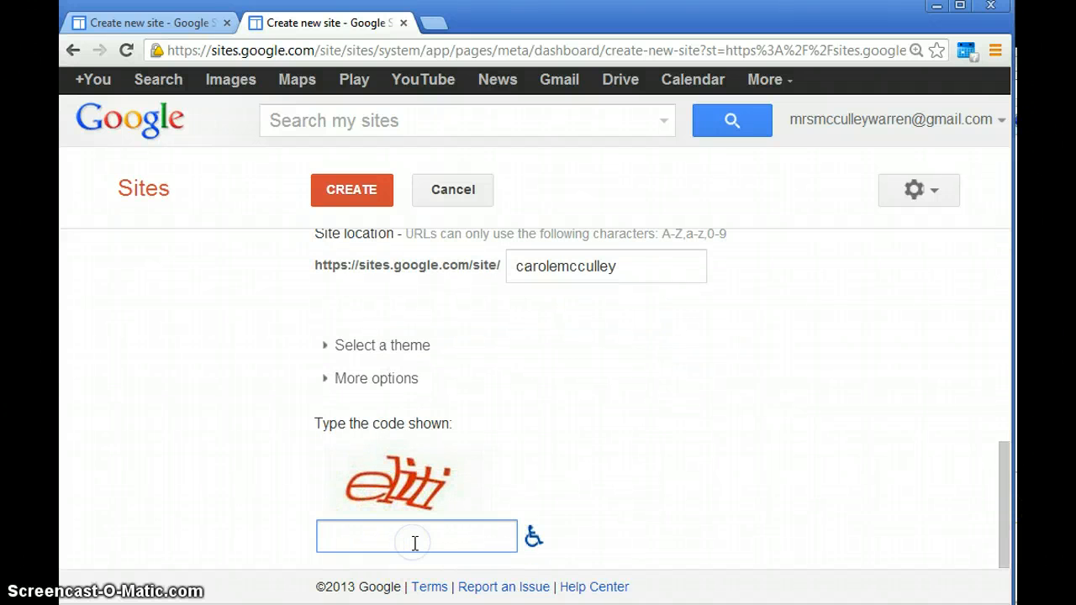
pyautogui.write('elit')
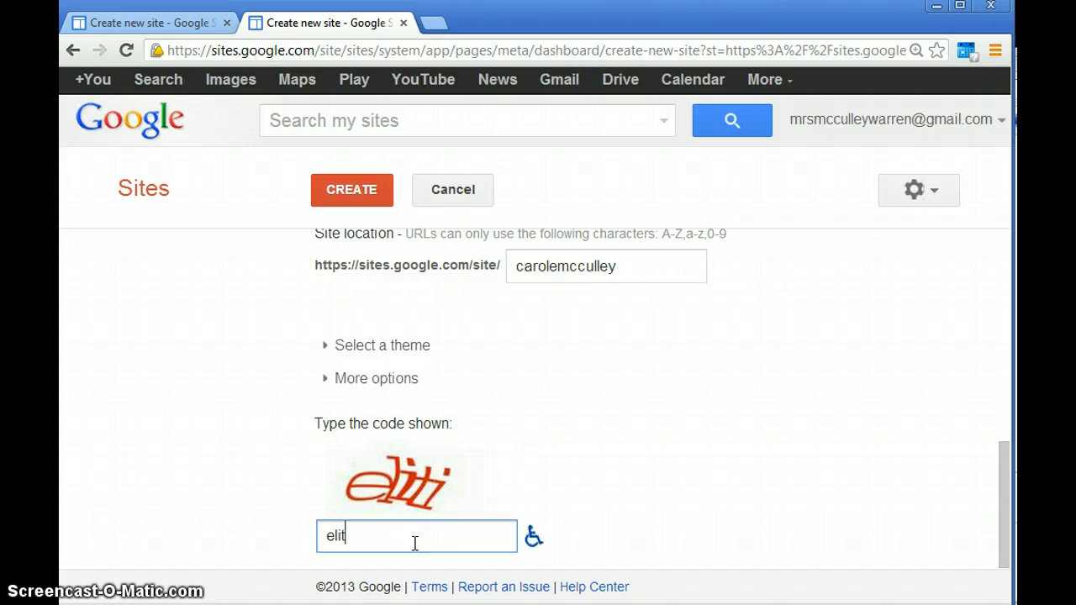
pyautogui.write('i')
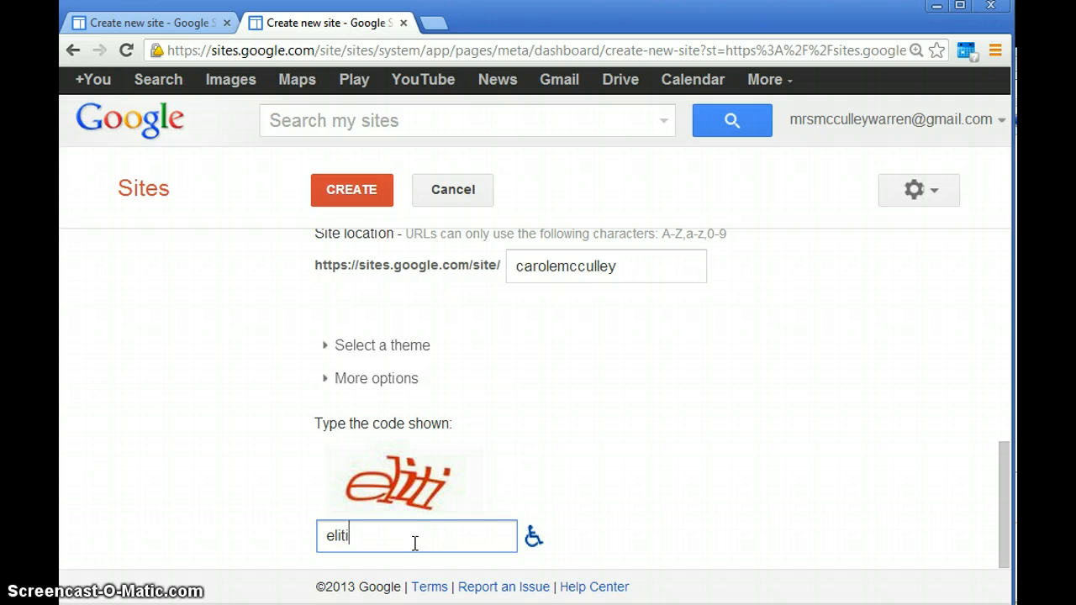
pyautogui.moveTo(587, 333)
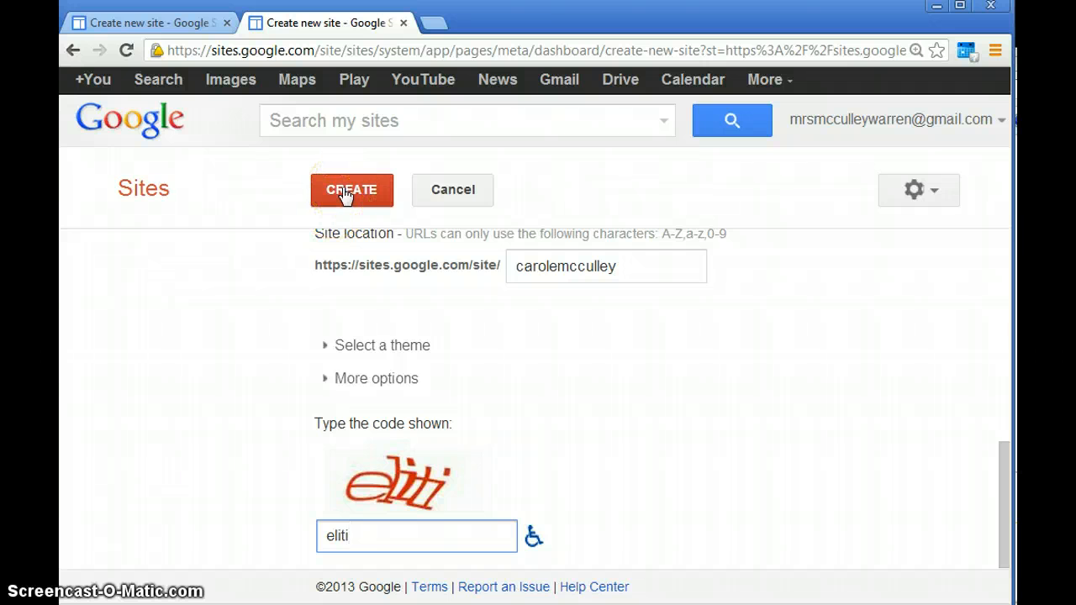
pyautogui.click(352, 188)
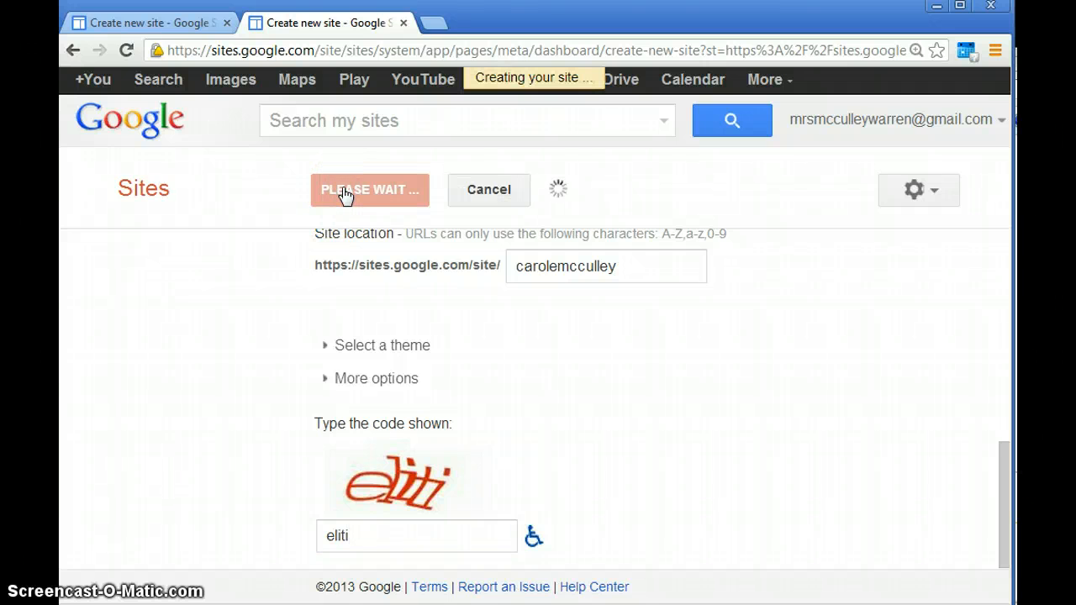
pyautogui.click(361, 188)
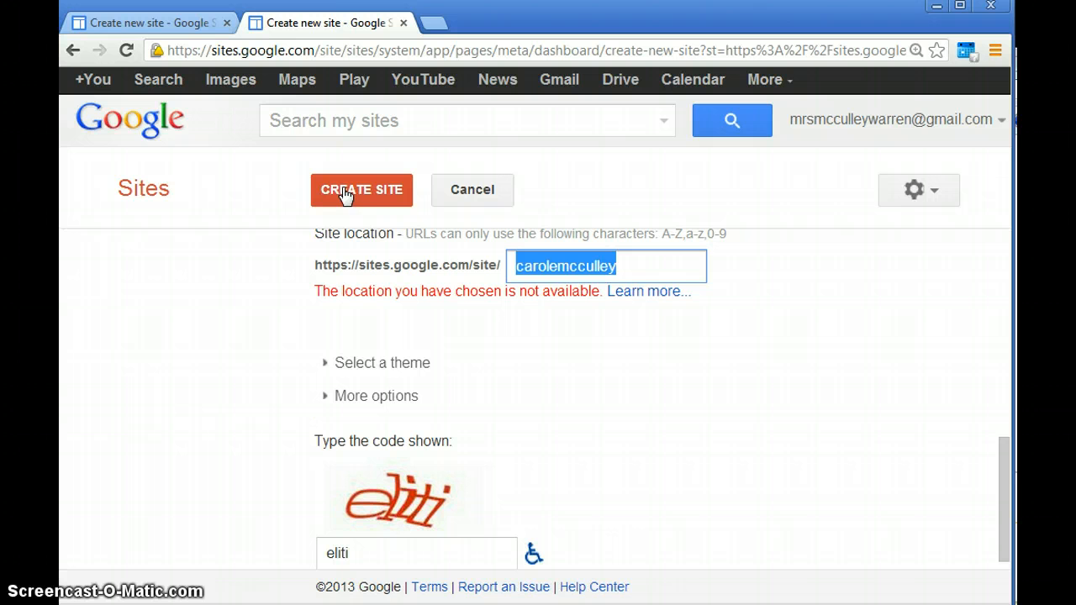
# Append '1' to the site web address and create the site successfully
pyautogui.click(642, 266)
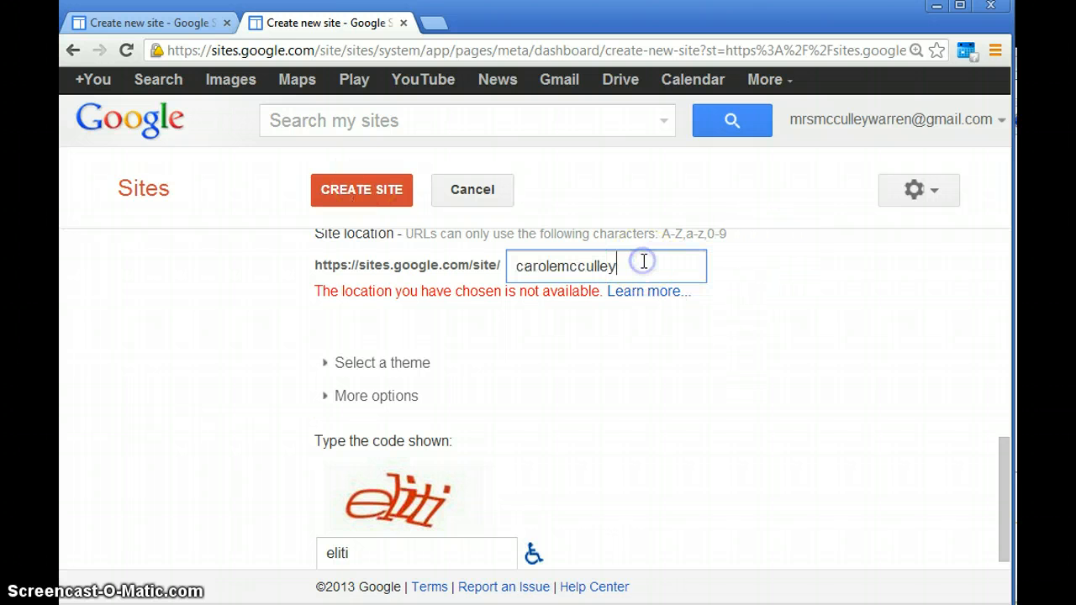
pyautogui.write('1')
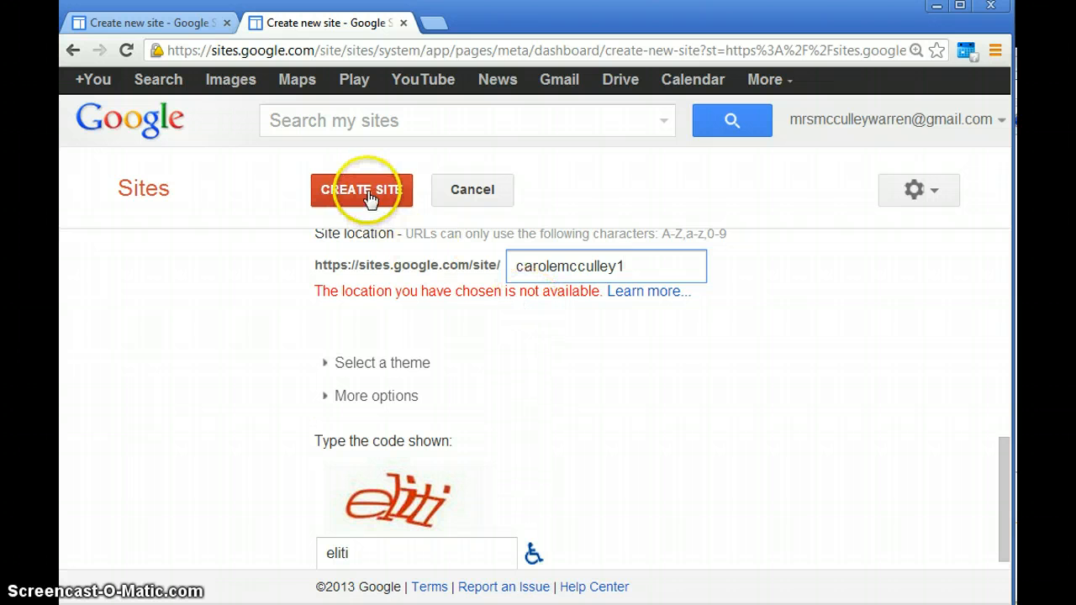
pyautogui.click(361, 188)
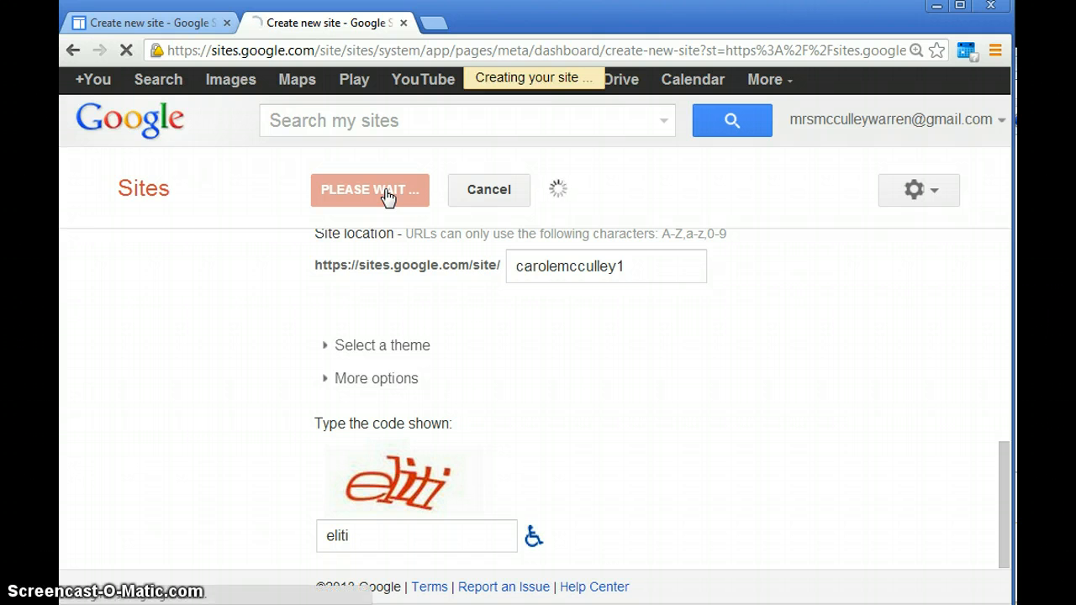
pyautogui.click(370, 188)
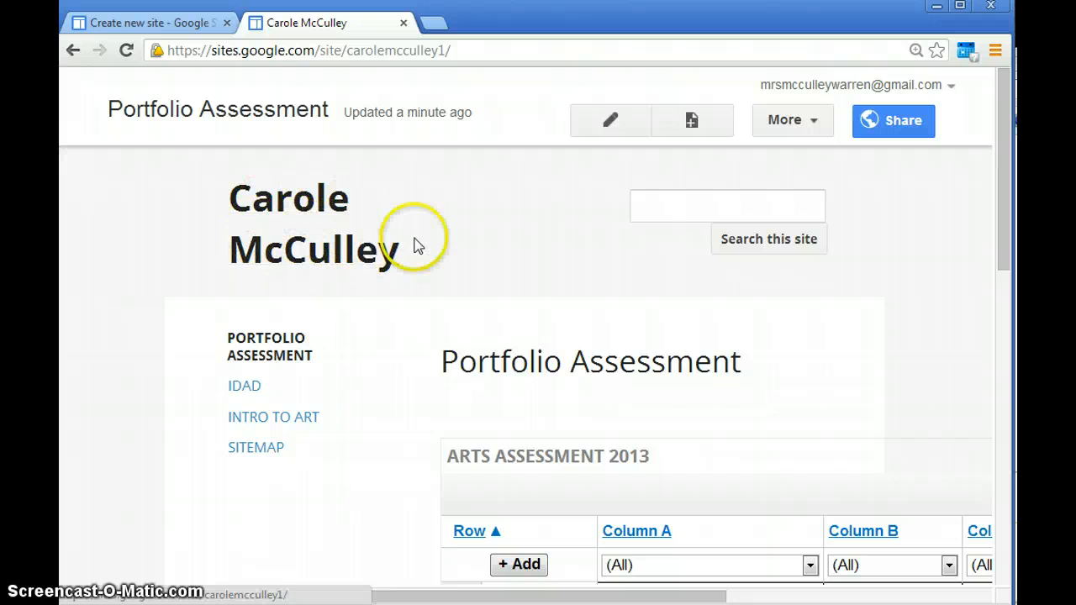
# Scroll through the new Portfolio Assessment page and head to the IDAD page
pyautogui.scroll(-3)
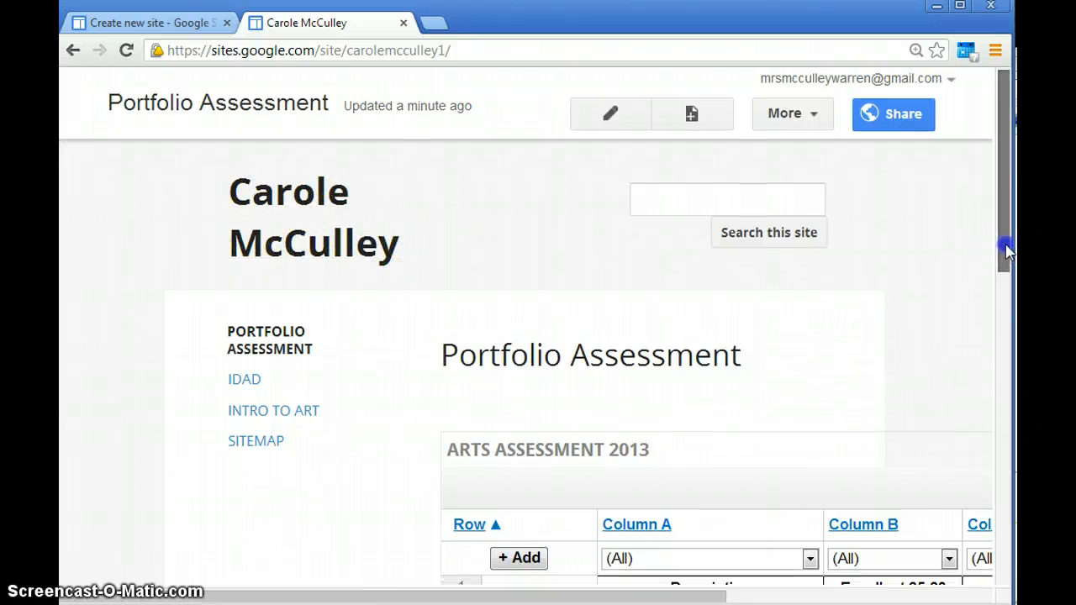
pyautogui.scroll(-3)
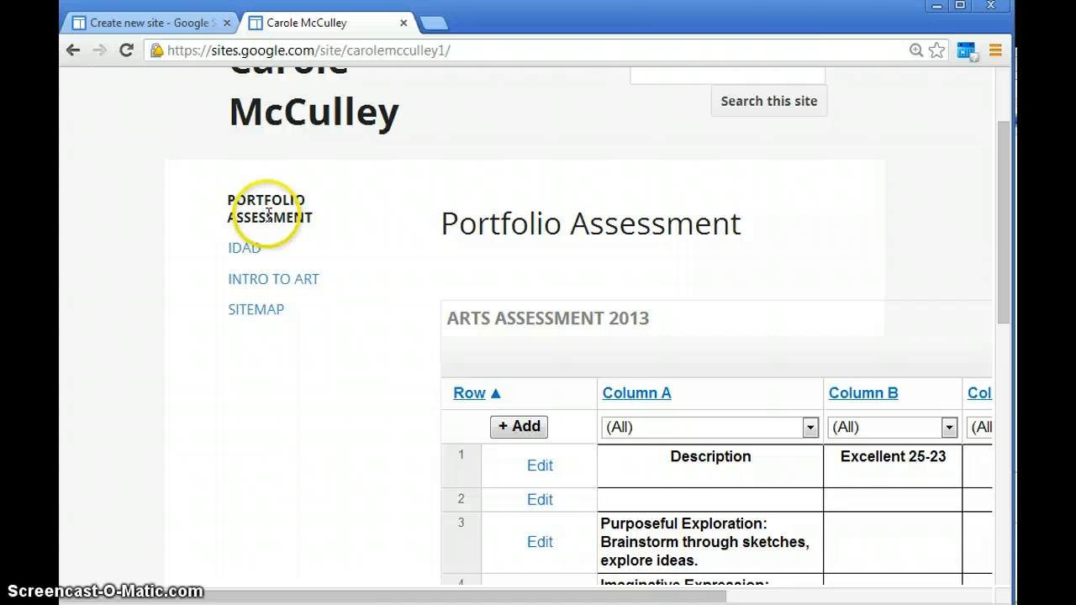
pyautogui.moveTo(244, 248)
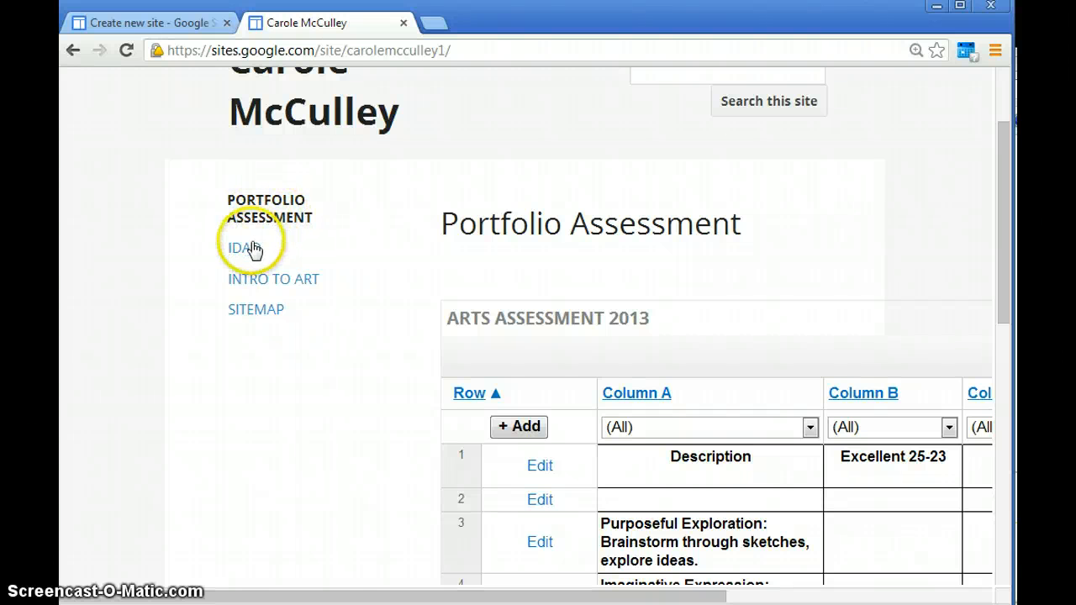
pyautogui.moveTo(255, 280)
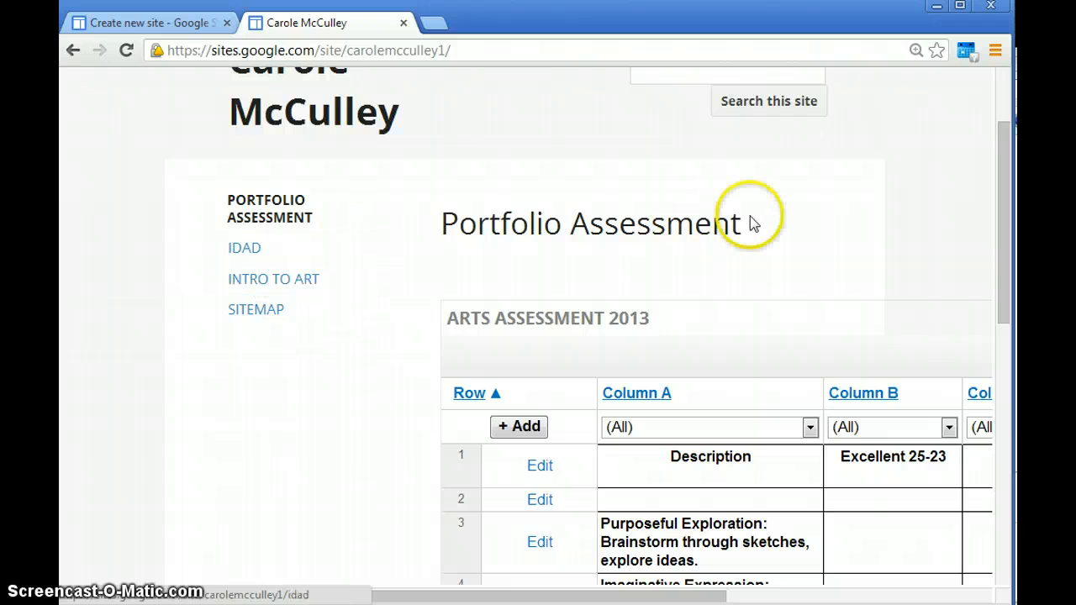
pyautogui.scroll(3)
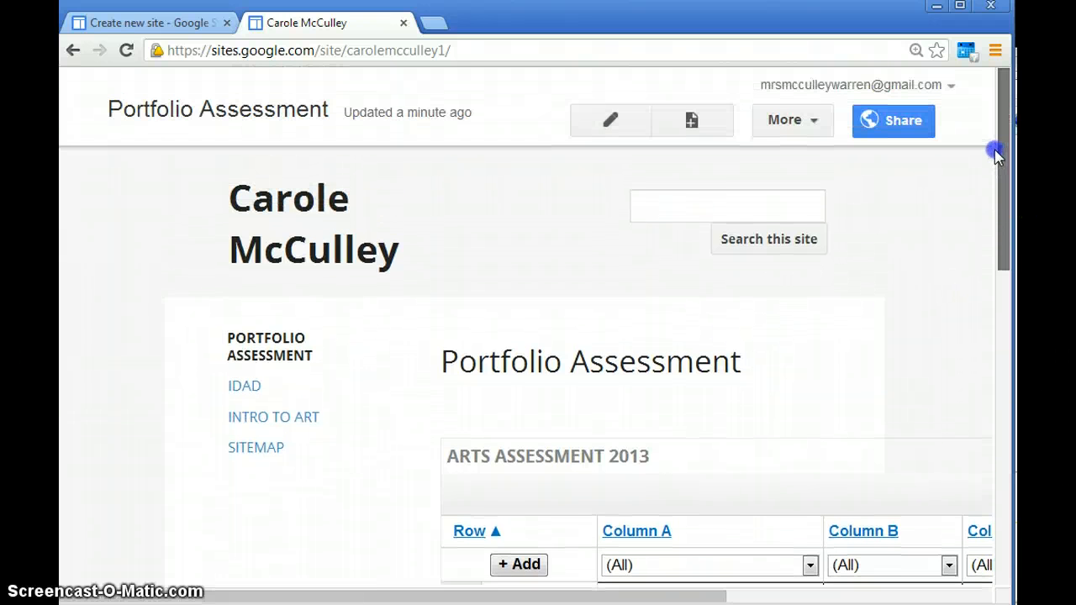
pyautogui.moveTo(611, 121)
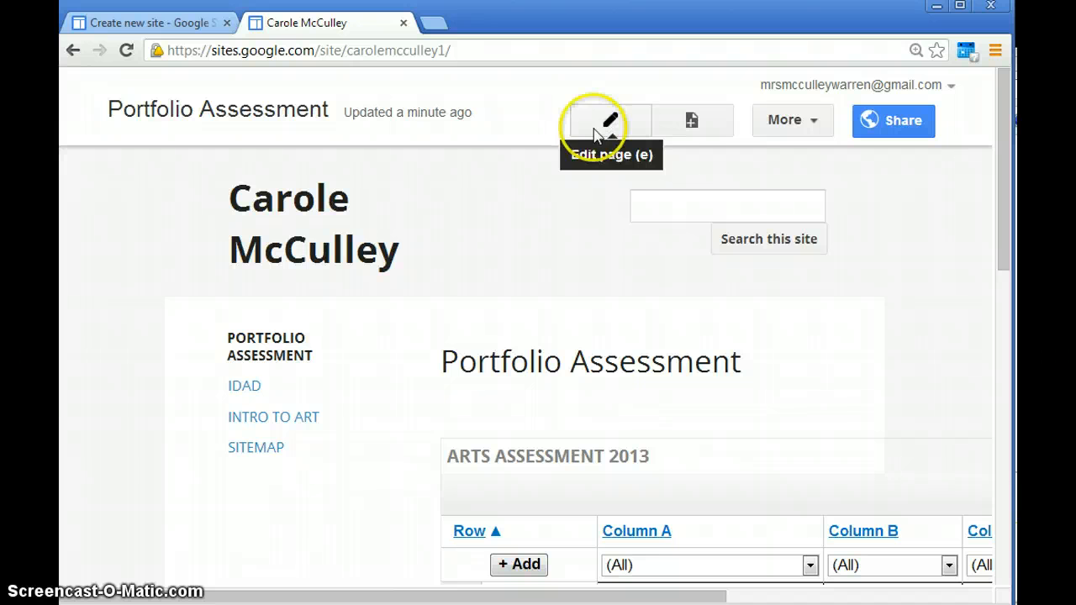
pyautogui.click(244, 385)
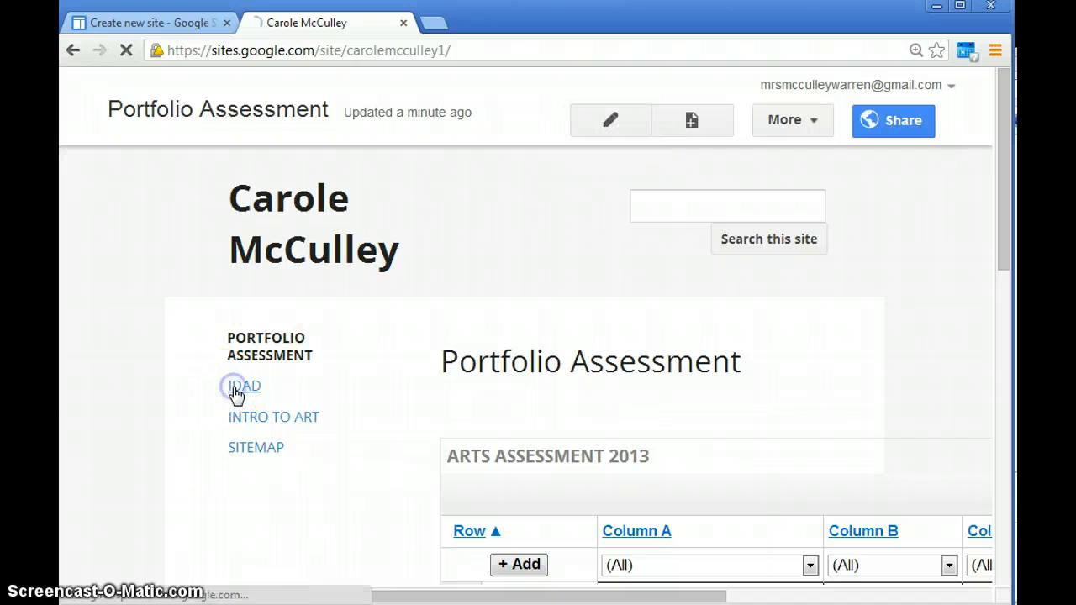
# Open the IDAD page and begin editing its title
pyautogui.click(244, 385)
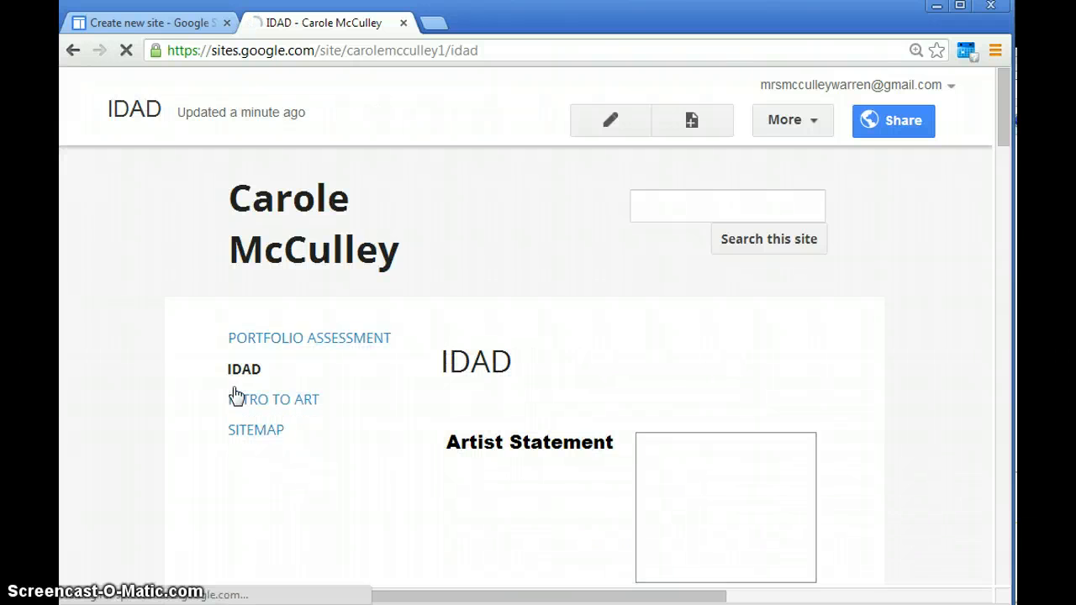
pyautogui.moveTo(235, 395)
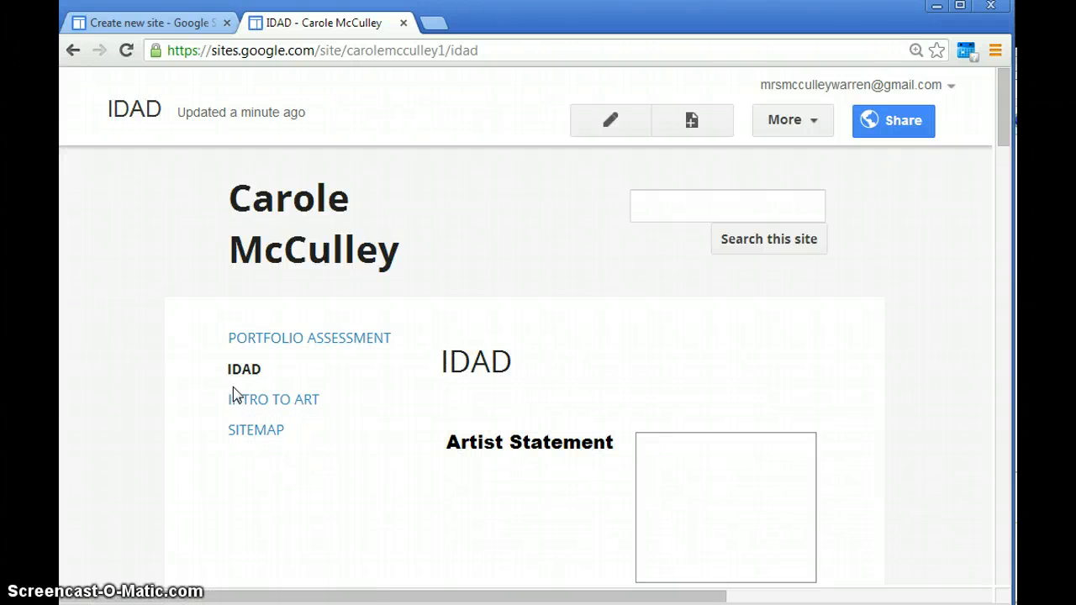
pyautogui.moveTo(608, 121)
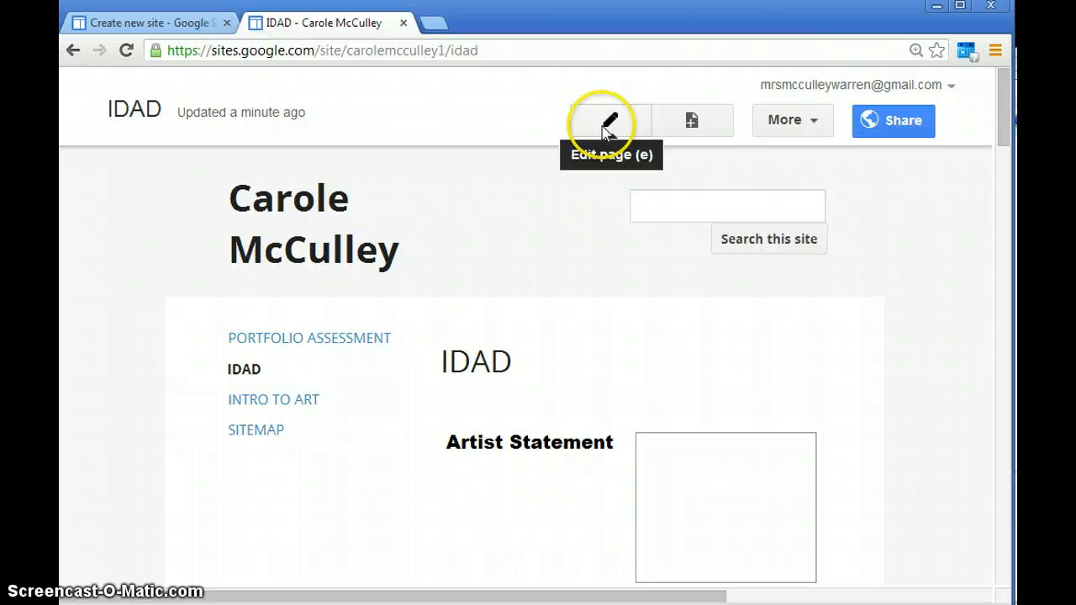
pyautogui.click(600, 121)
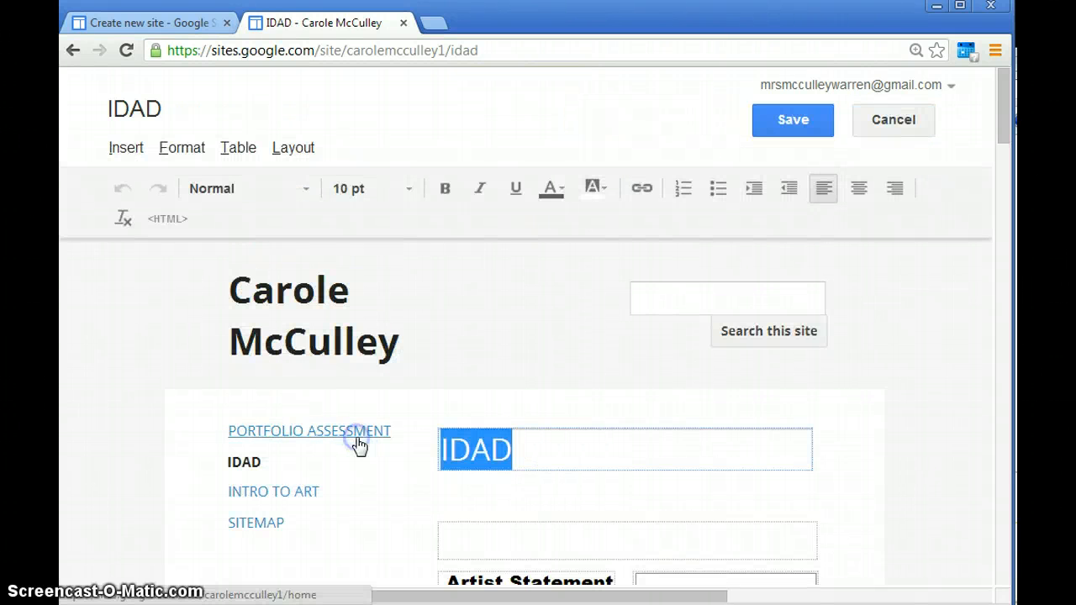
# Replace the IDAD page title with 'Ceramics'
pyautogui.write('Ceramics')
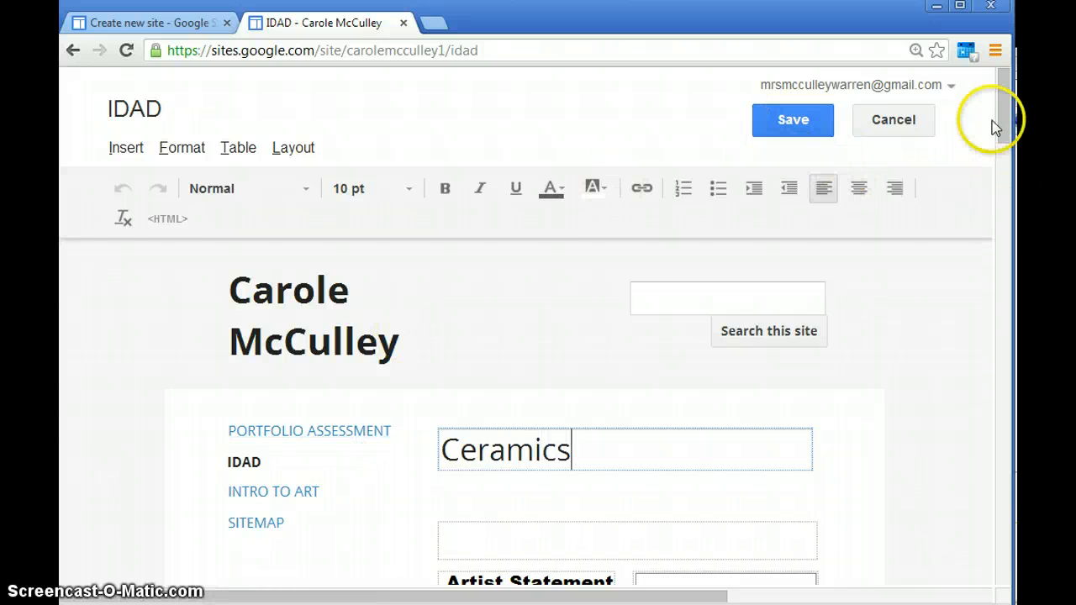
pyautogui.scroll(-3)
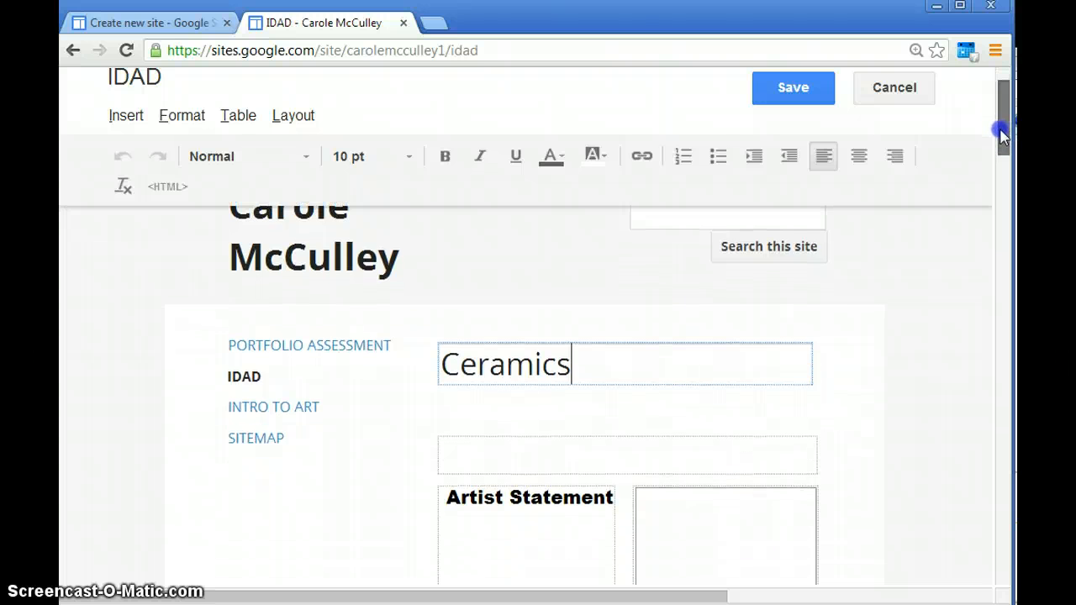
pyautogui.scroll(-3)
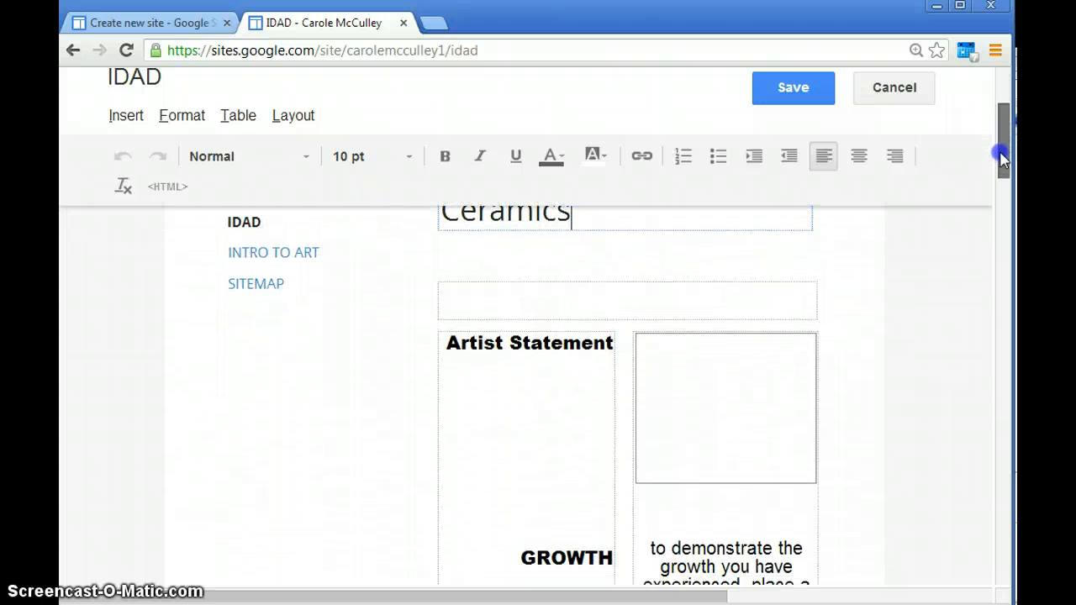
pyautogui.scroll(-3)
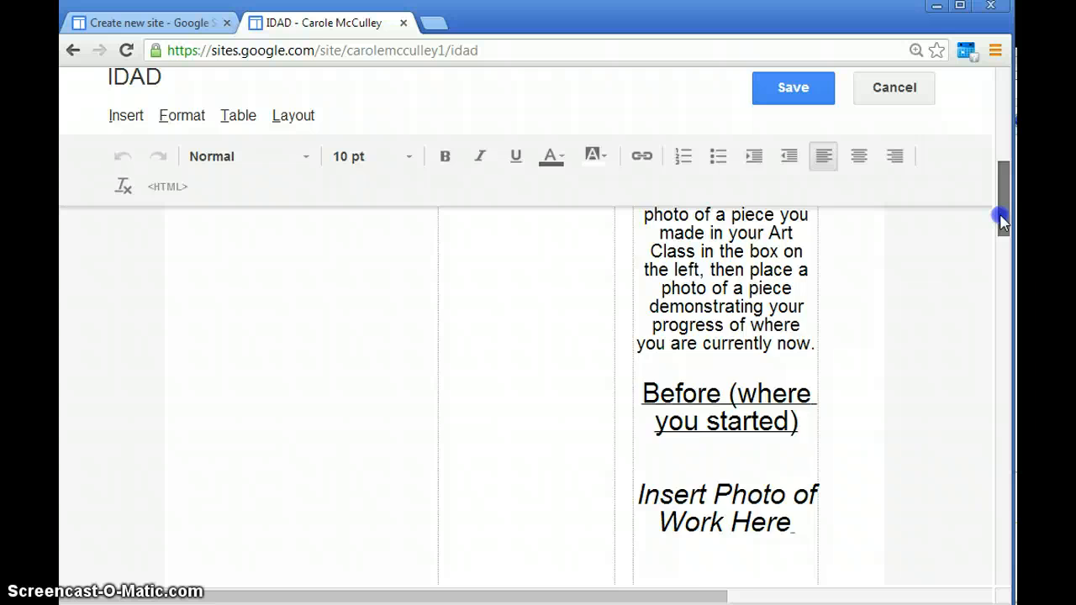
pyautogui.scroll(3)
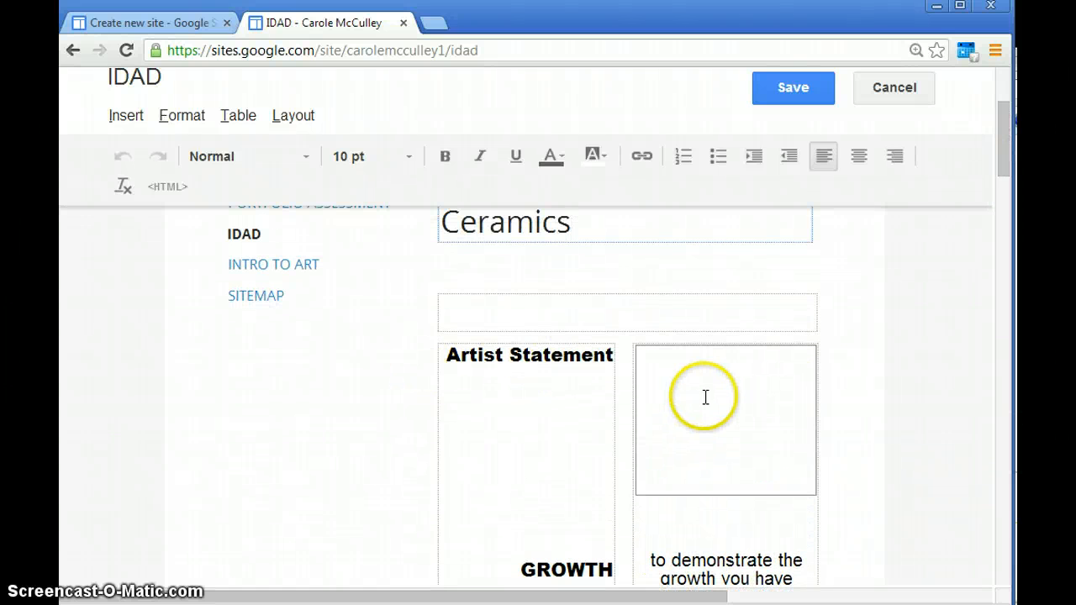
pyautogui.scroll(-3)
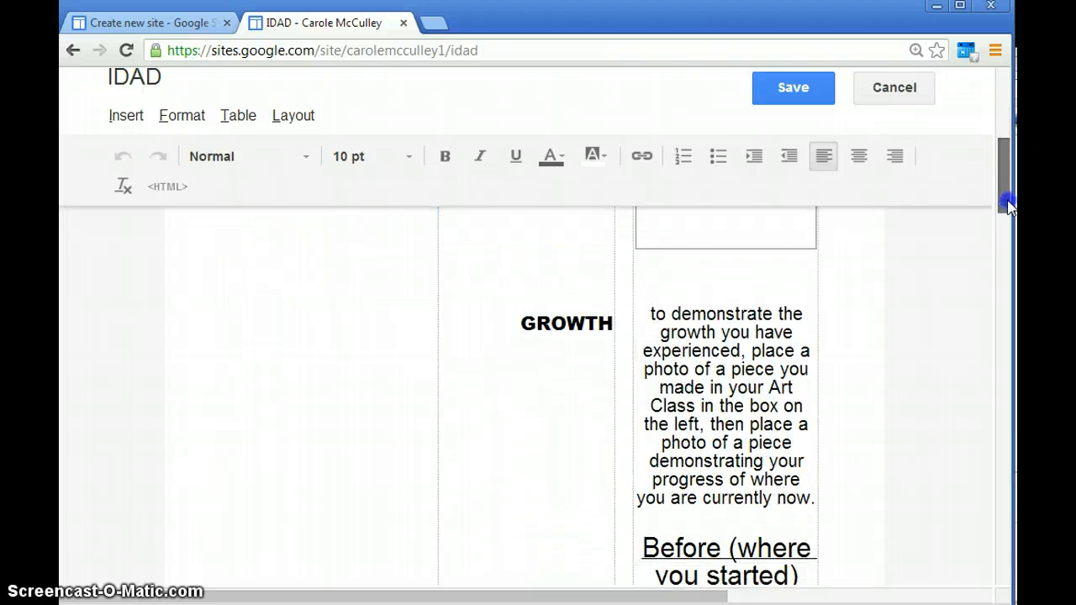
pyautogui.scroll(-3)
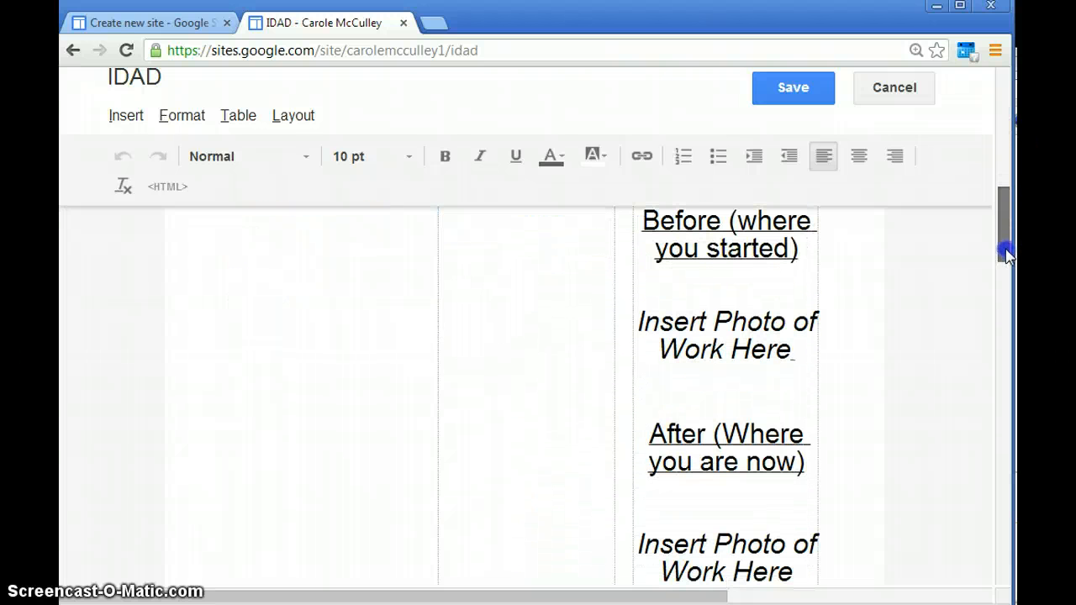
pyautogui.moveTo(794, 336)
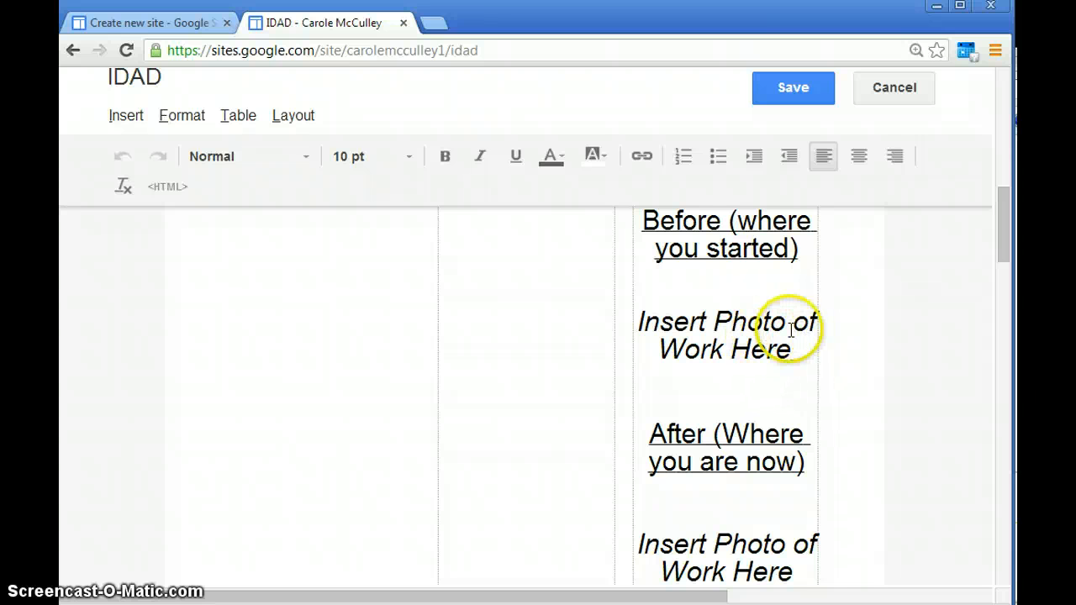
pyautogui.moveTo(1005, 243)
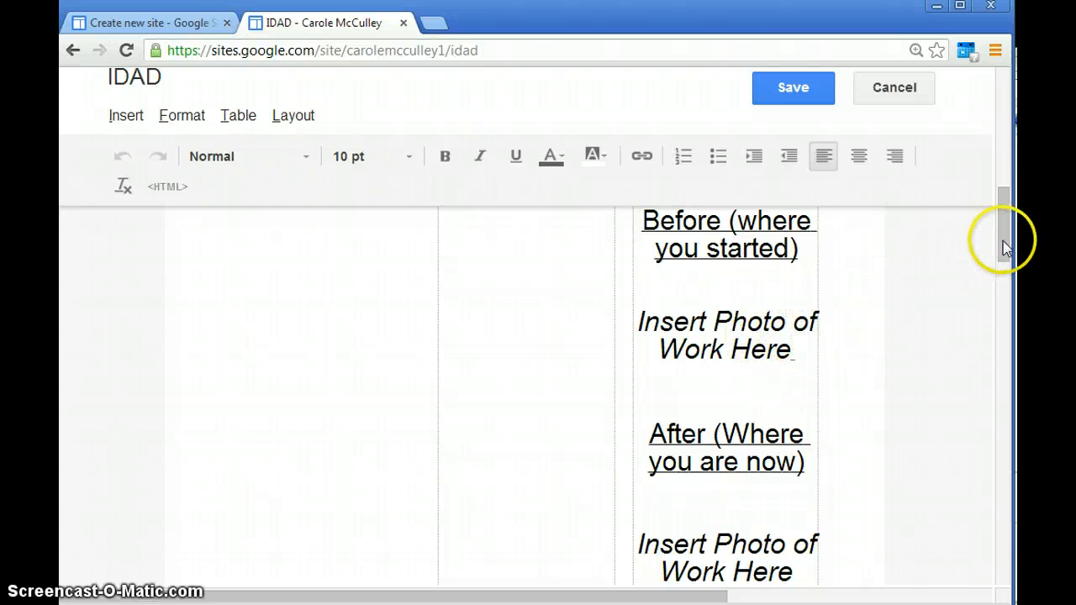
pyautogui.scroll(-3)
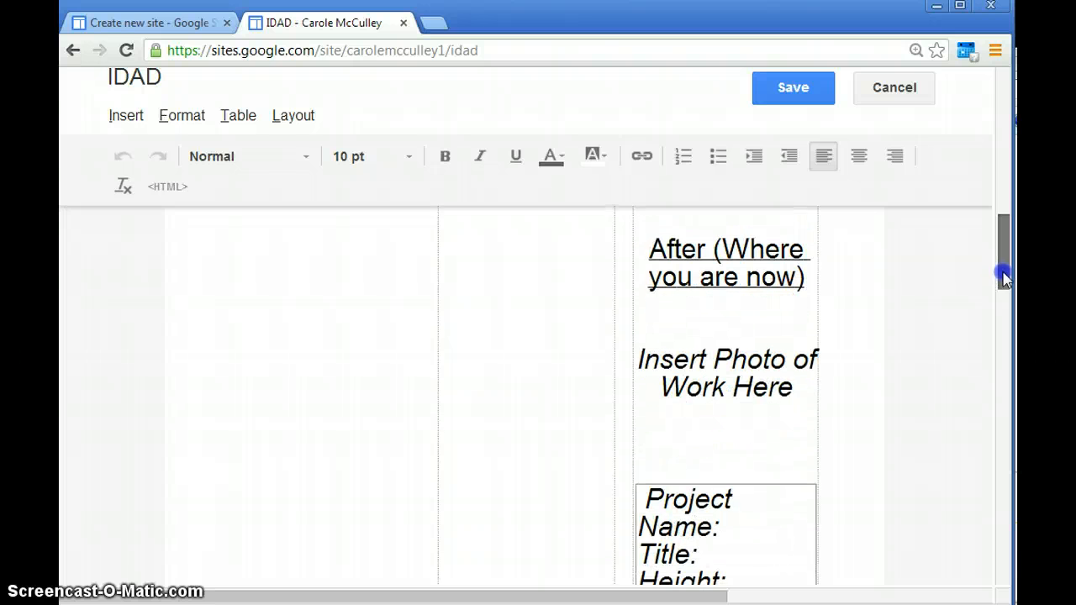
pyautogui.scroll(-3)
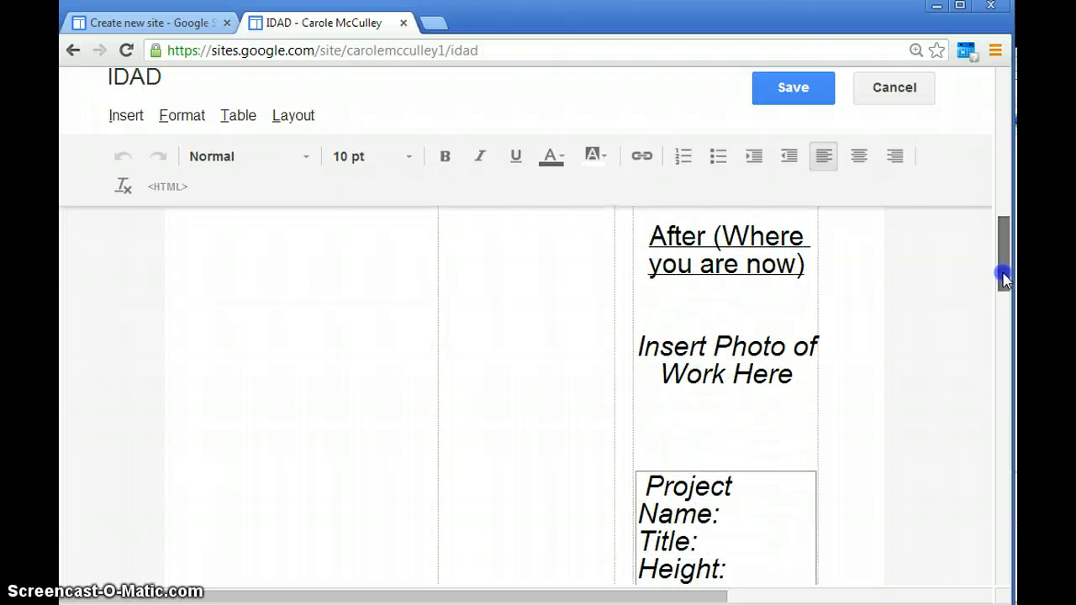
pyautogui.scroll(-3)
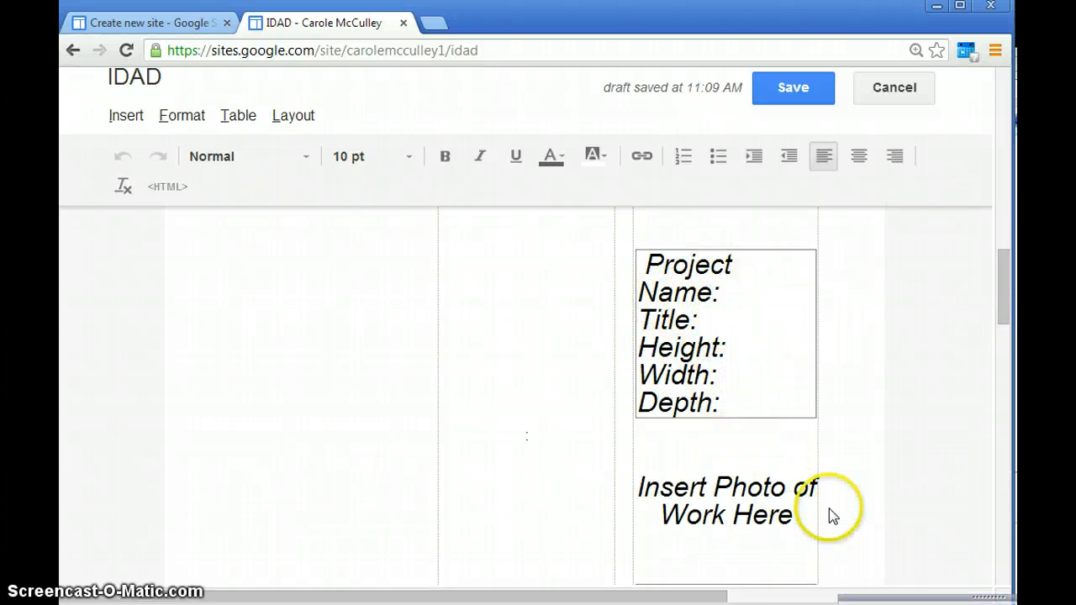
pyautogui.moveTo(1005, 311)
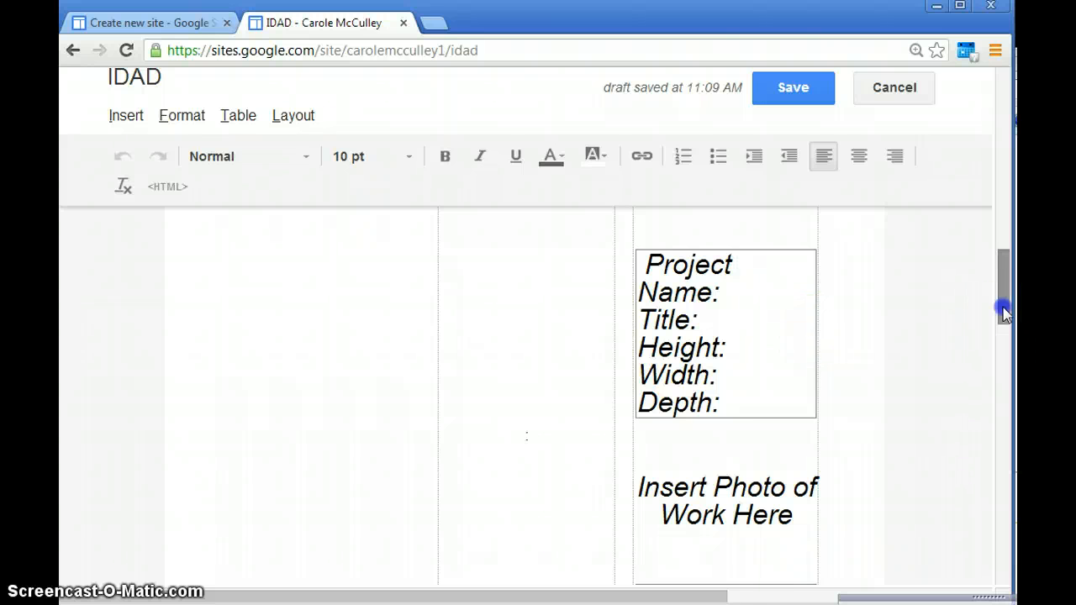
pyautogui.scroll(-3)
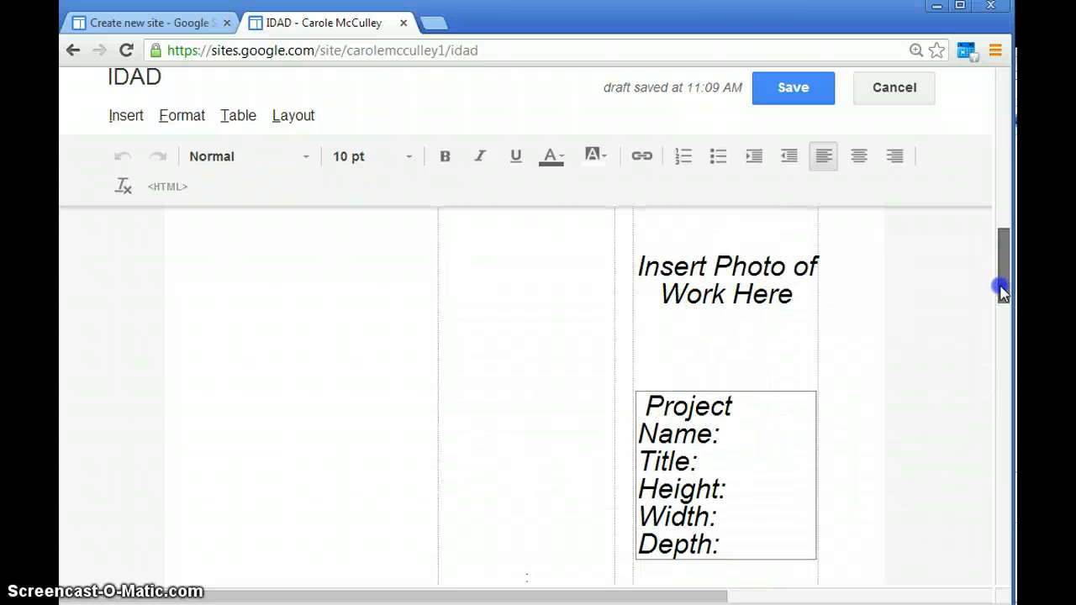
pyautogui.scroll(3)
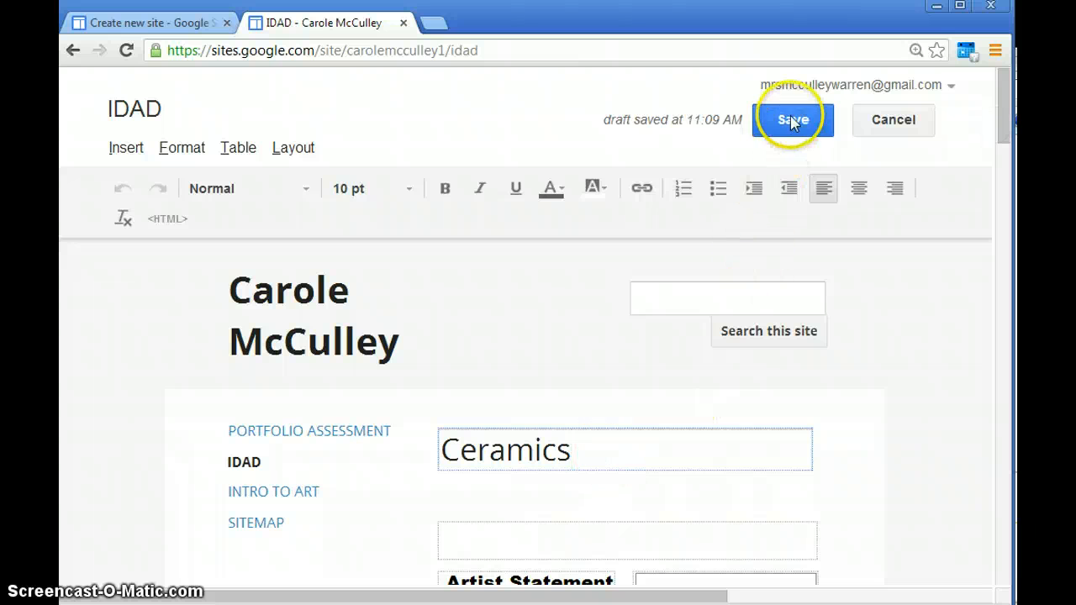
# Save the renamed Ceramics page and return to Edit mode
pyautogui.click(794, 119)
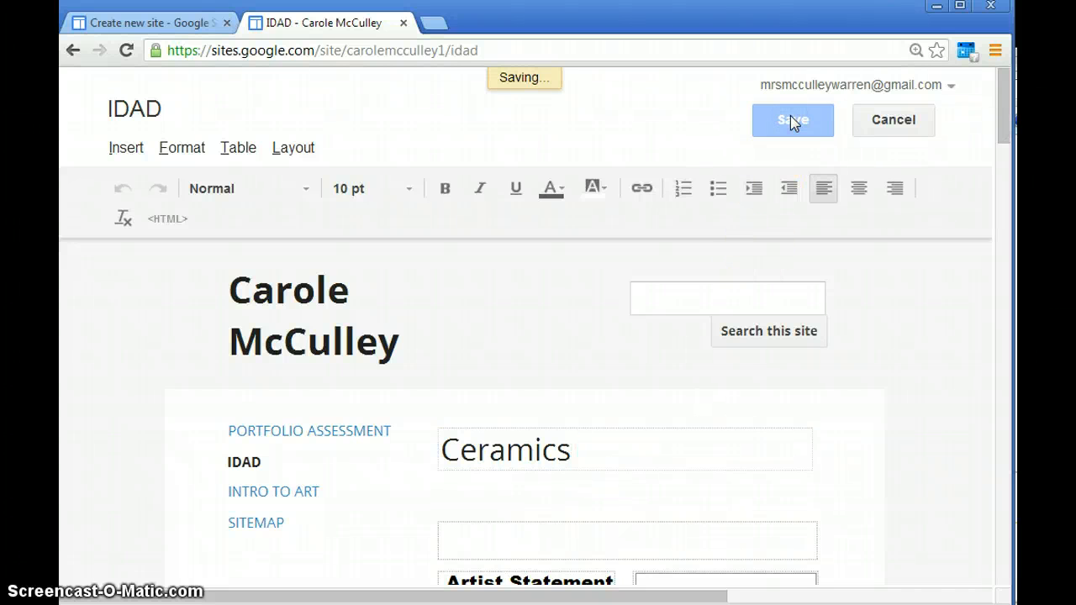
pyautogui.click(791, 119)
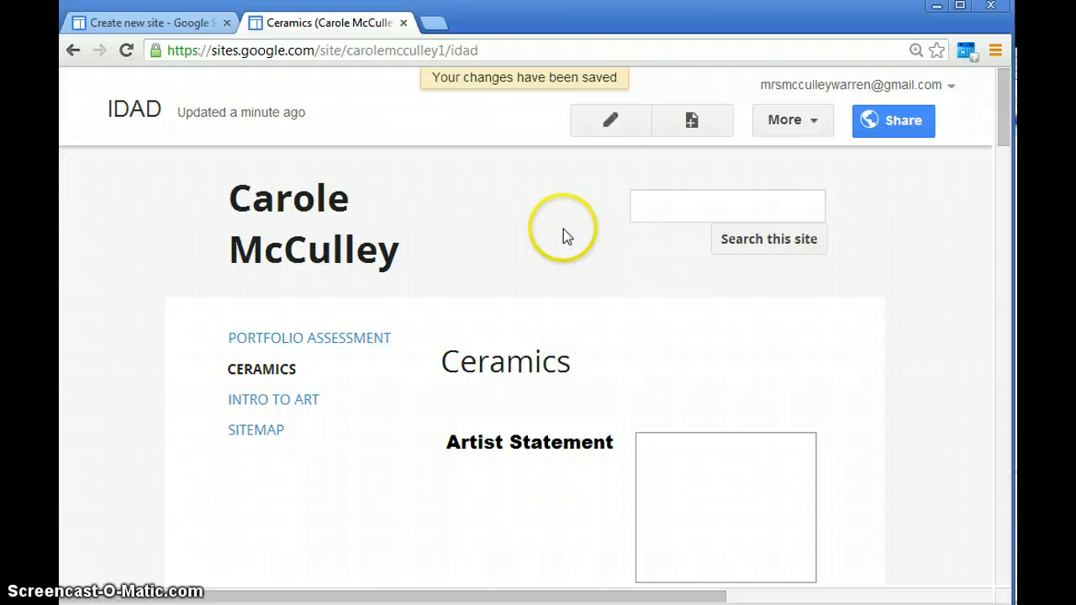
pyautogui.moveTo(378, 401)
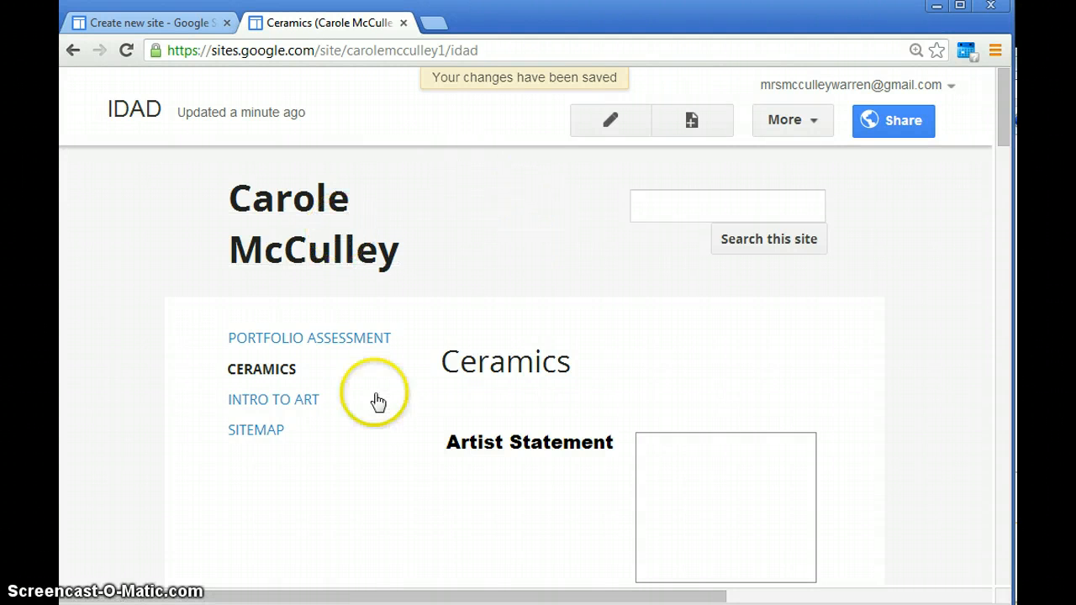
pyautogui.moveTo(318, 371)
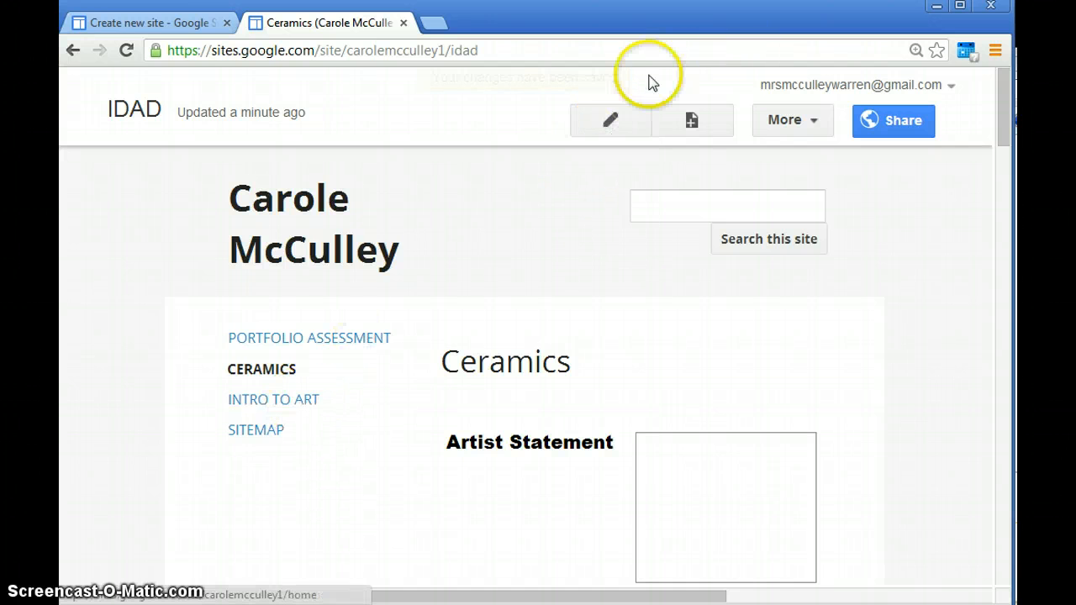
pyautogui.click(611, 121)
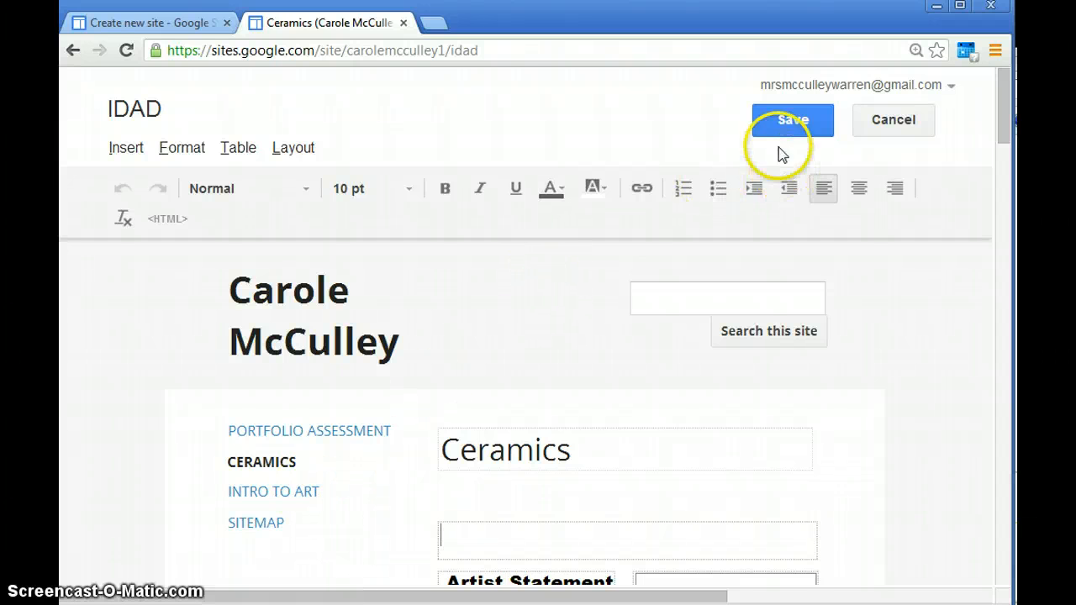
pyautogui.moveTo(792, 120)
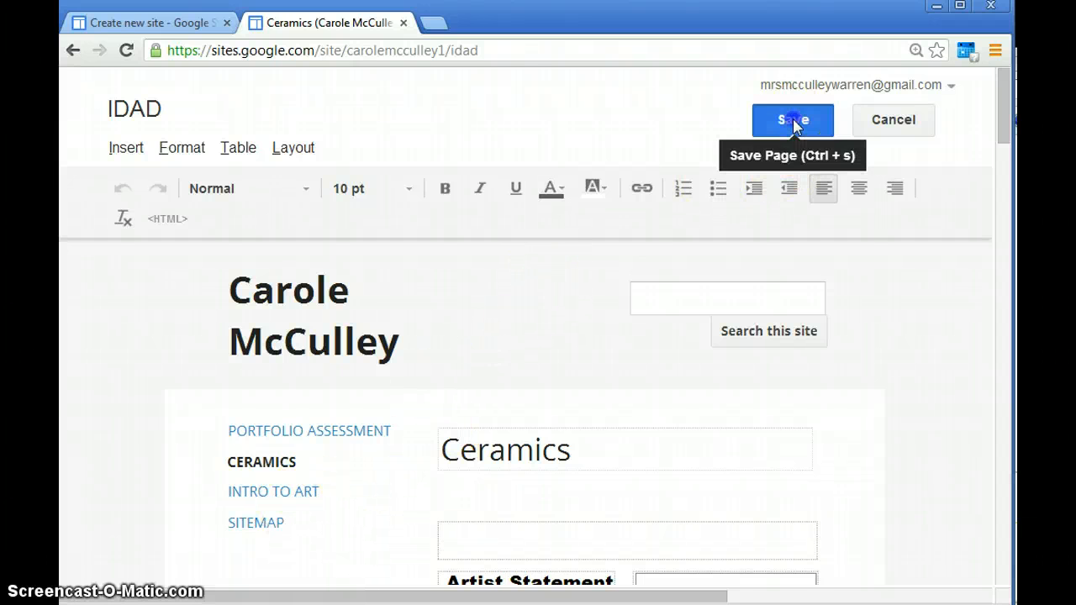
pyautogui.click(790, 120)
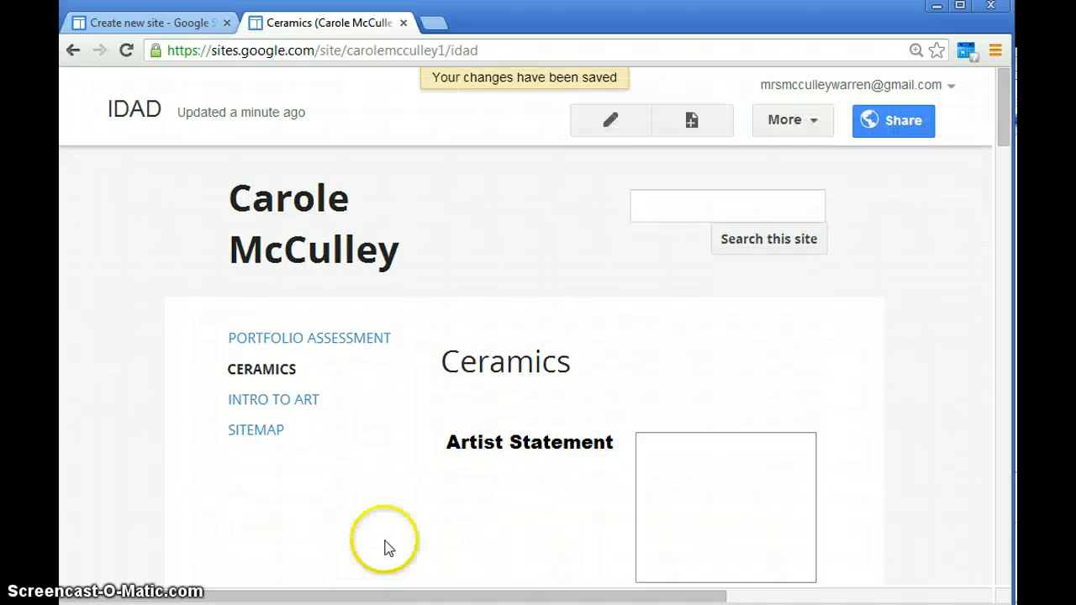
pyautogui.click(609, 121)
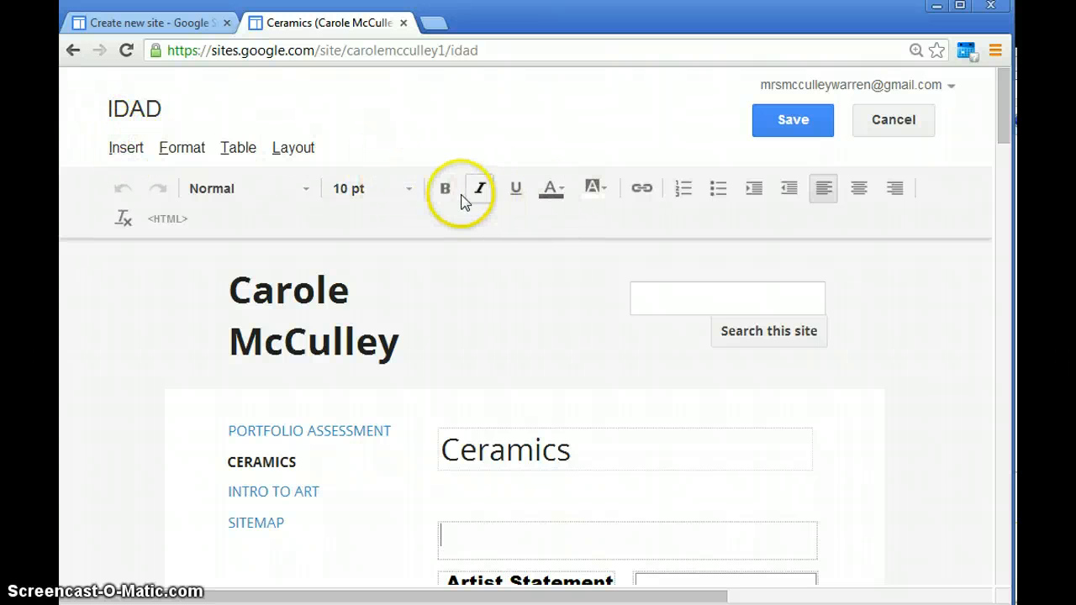
pyautogui.moveTo(505, 210)
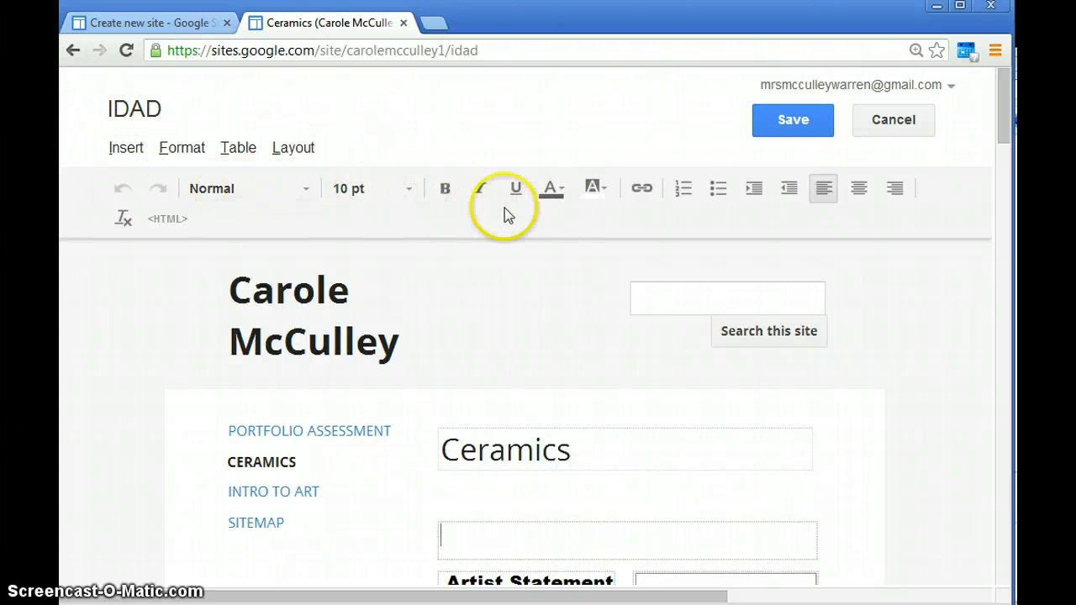
pyautogui.moveTo(412, 244)
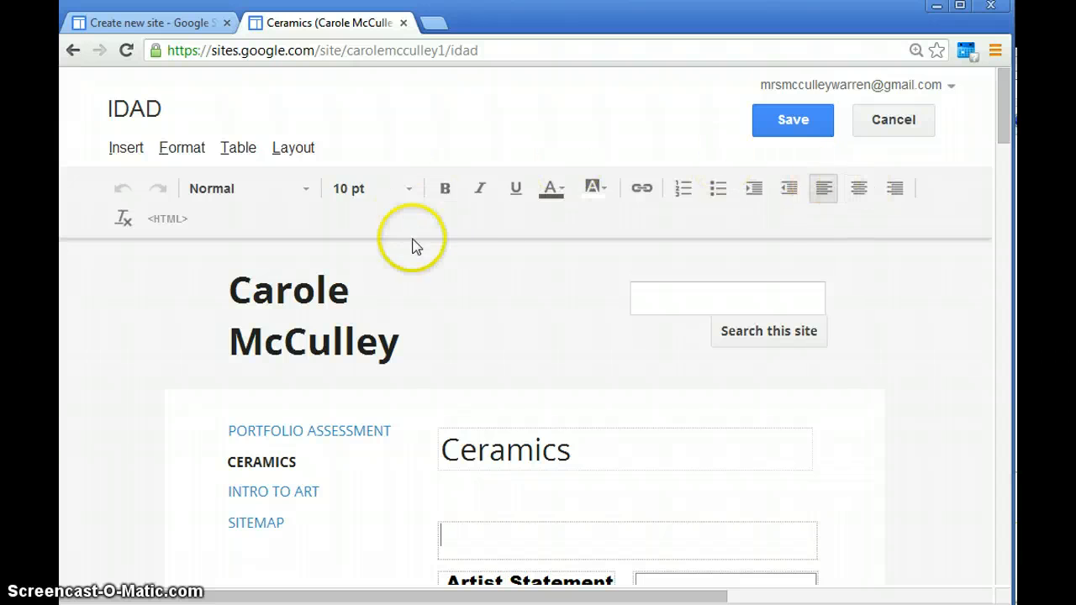
pyautogui.click(181, 148)
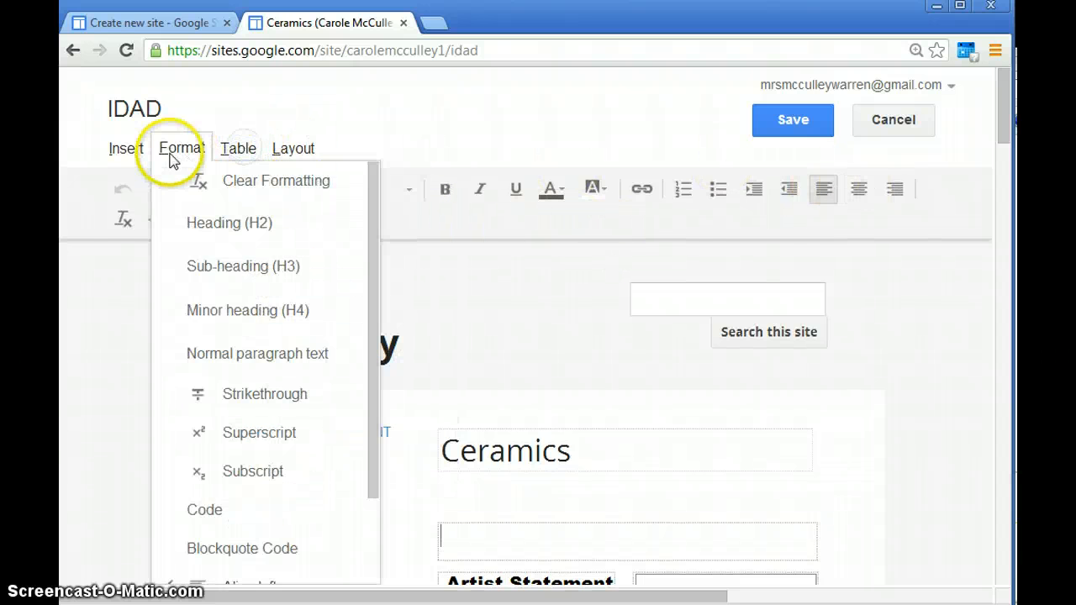
pyautogui.click(126, 148)
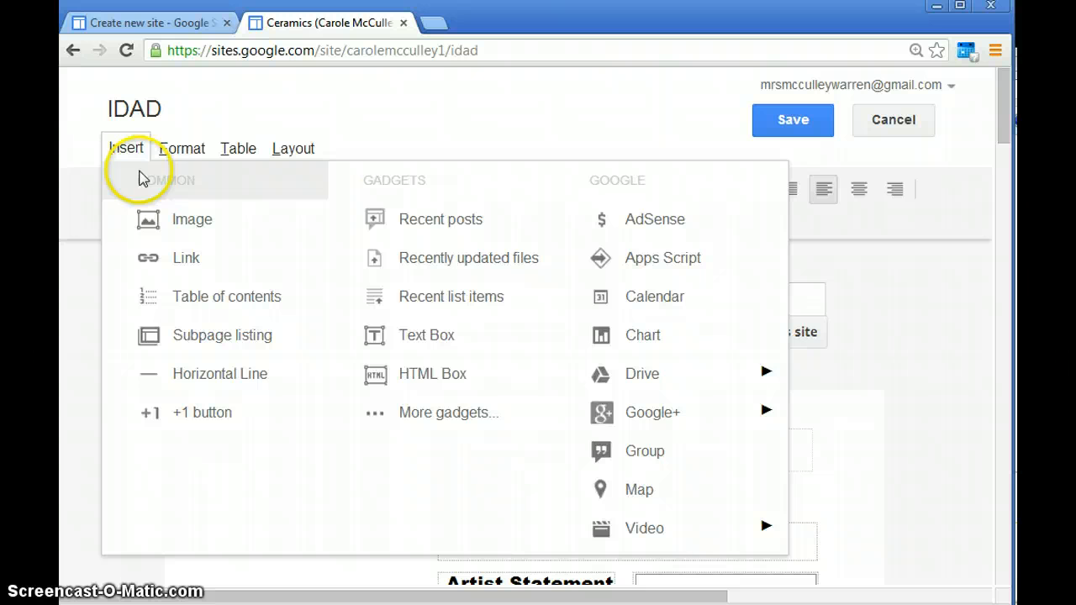
pyautogui.click(293, 148)
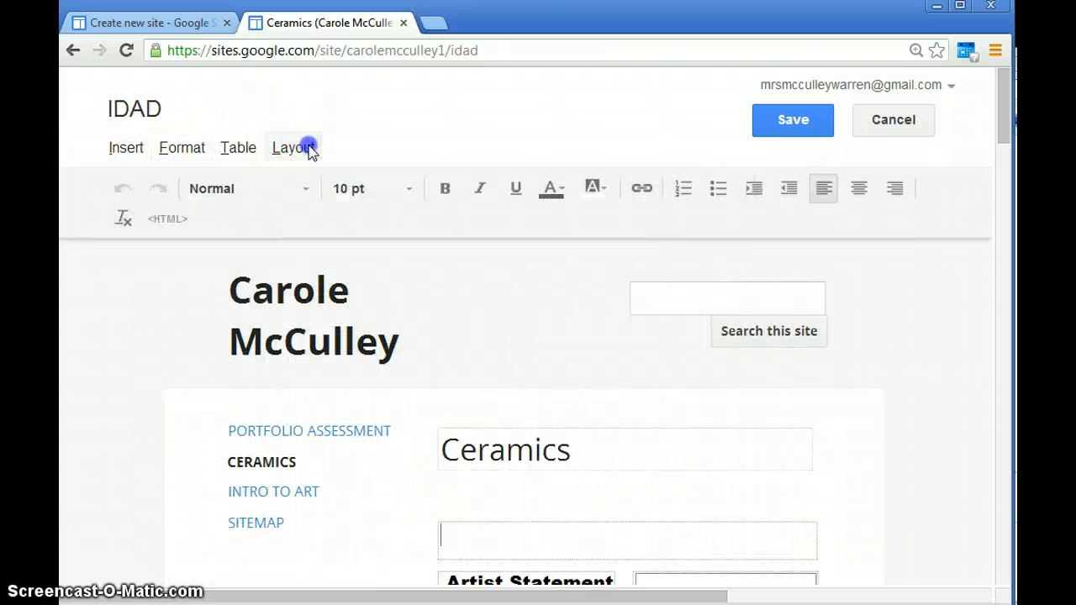
pyautogui.moveTo(789, 189)
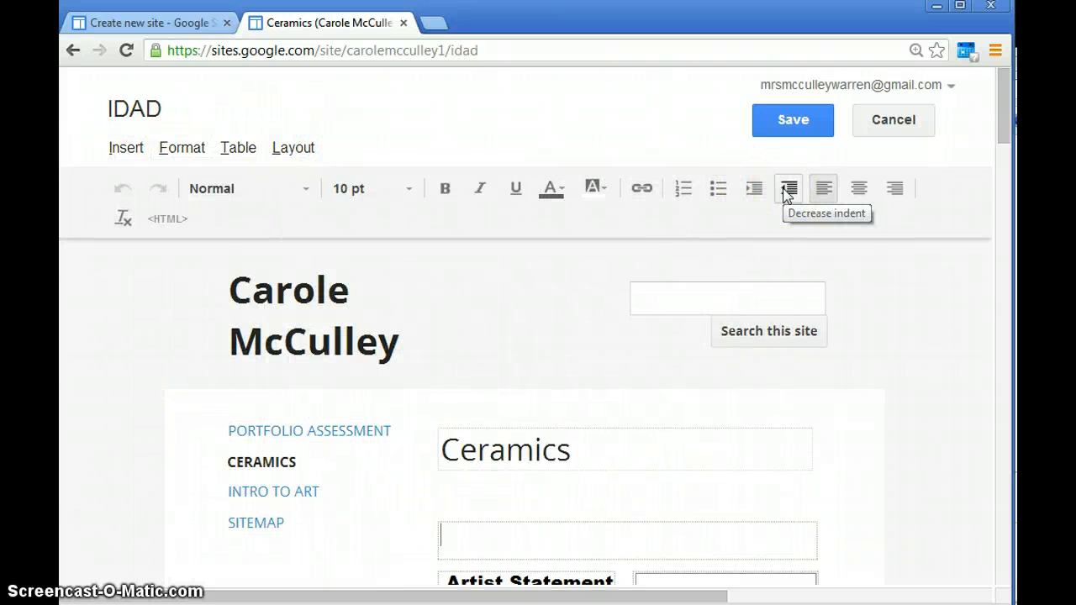
pyautogui.moveTo(790, 119)
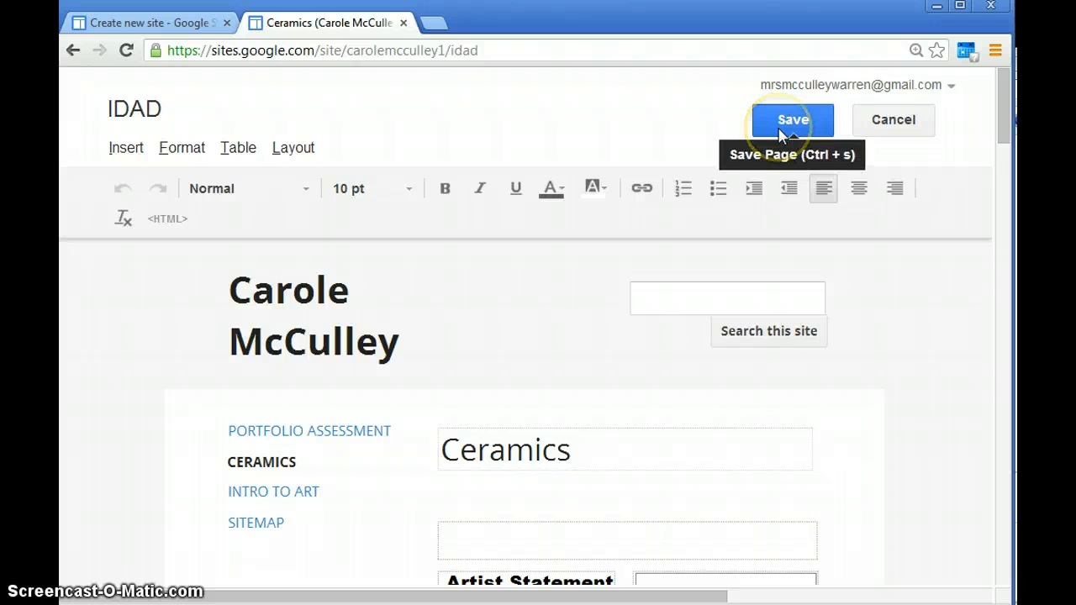